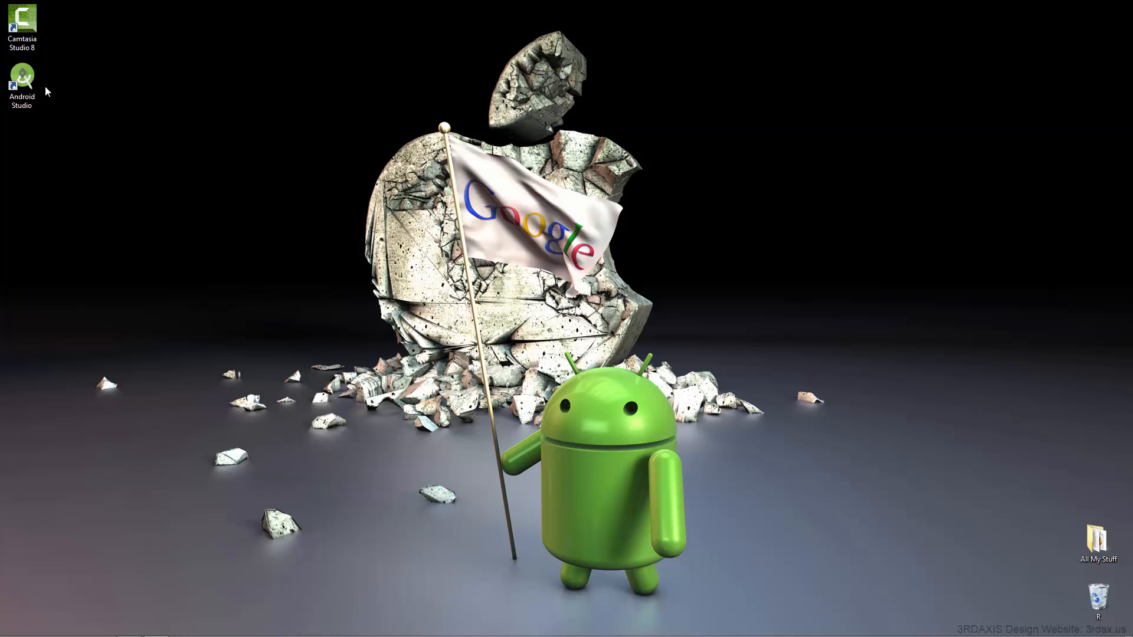
Launch Android Studio from its desktop shortcut, opening the TestApplication project.
double_click(21, 76)
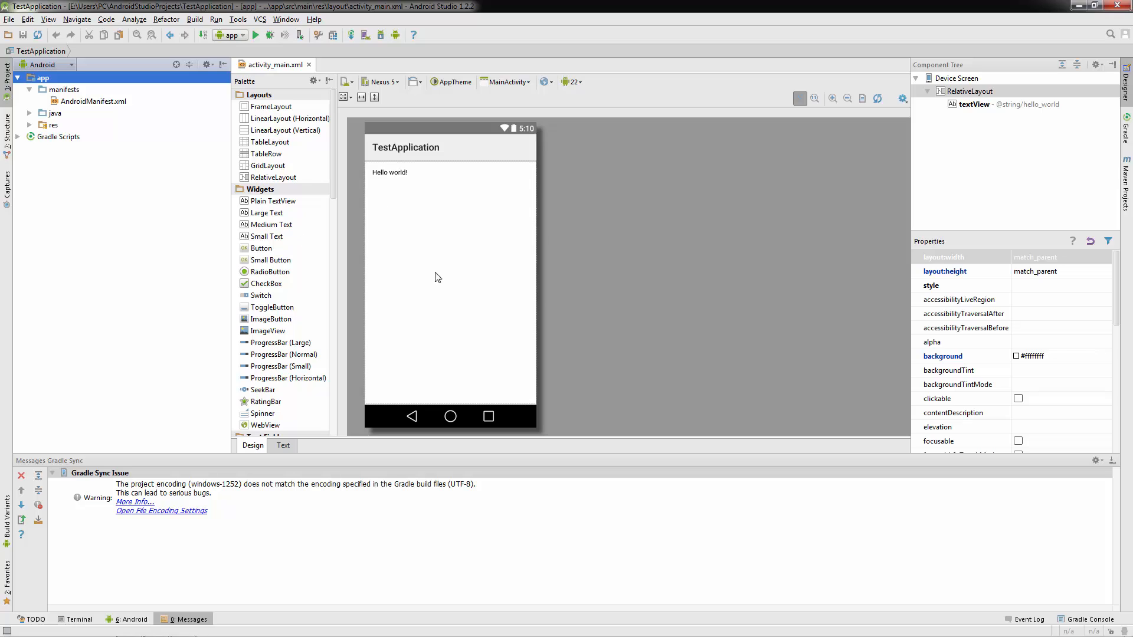
mouse_move(452, 275)
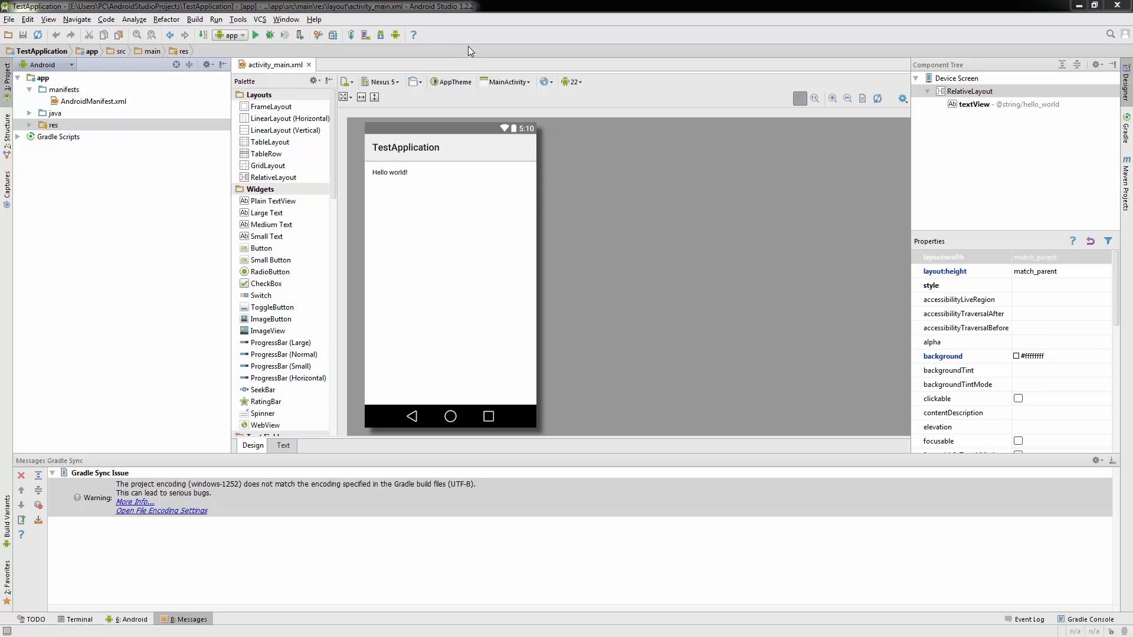
right_click(468, 51)
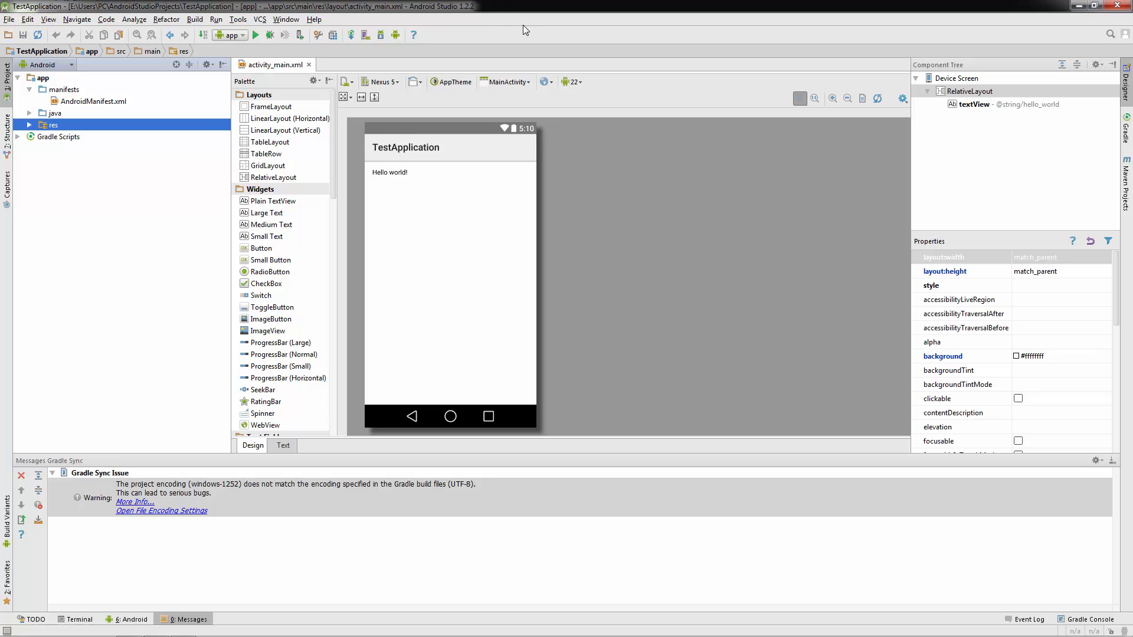
mouse_move(499, 42)
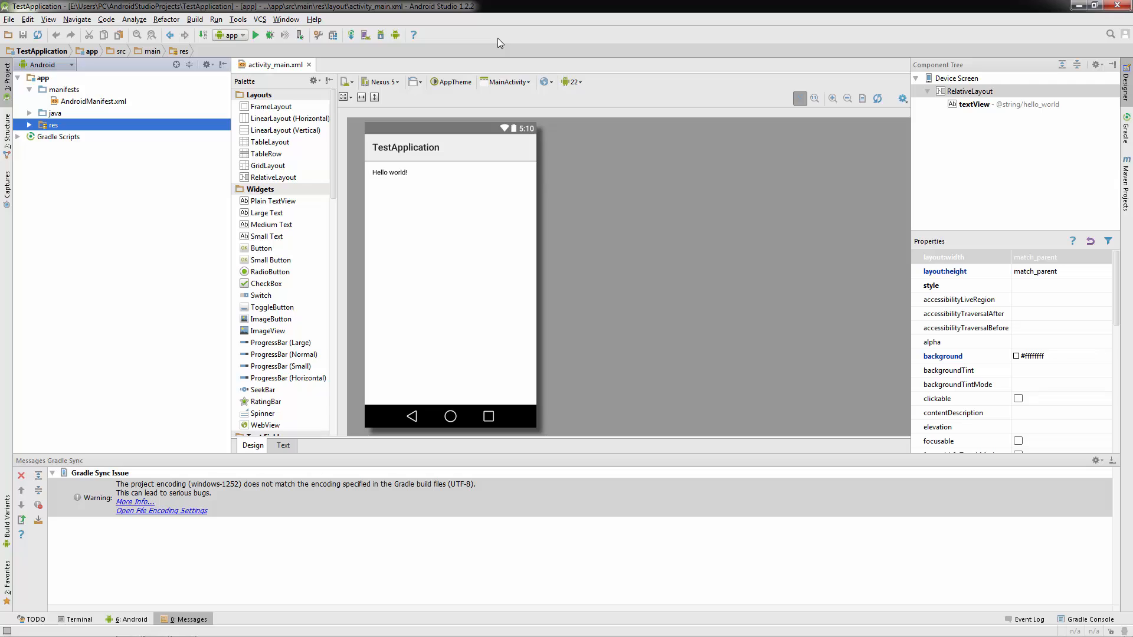
mouse_move(497, 42)
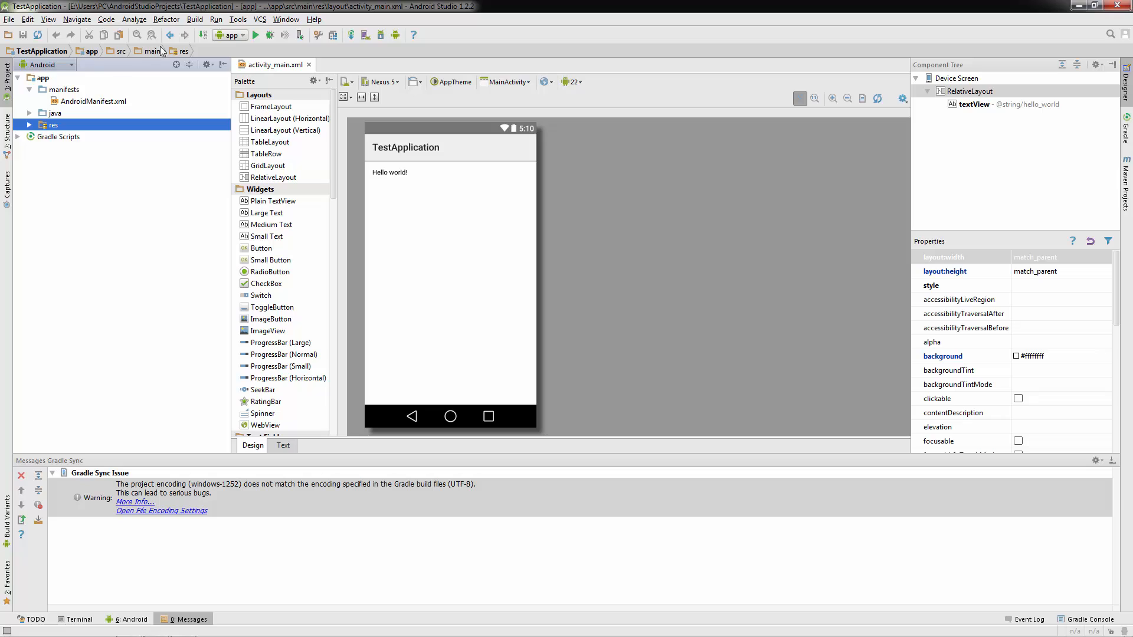
mouse_move(299, 21)
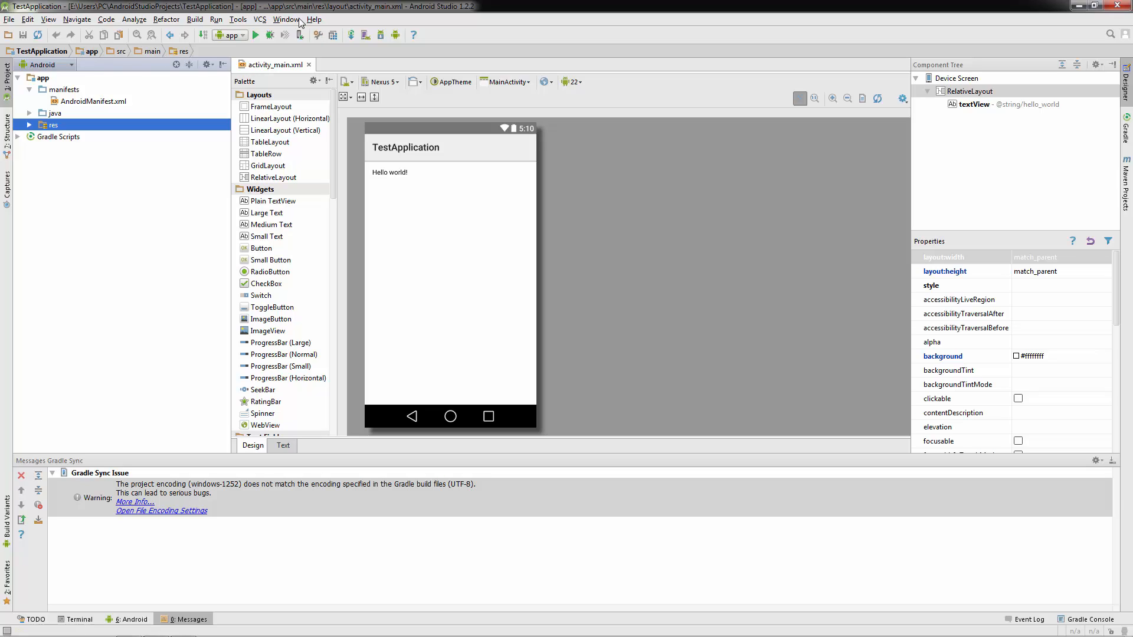
mouse_move(415, 14)
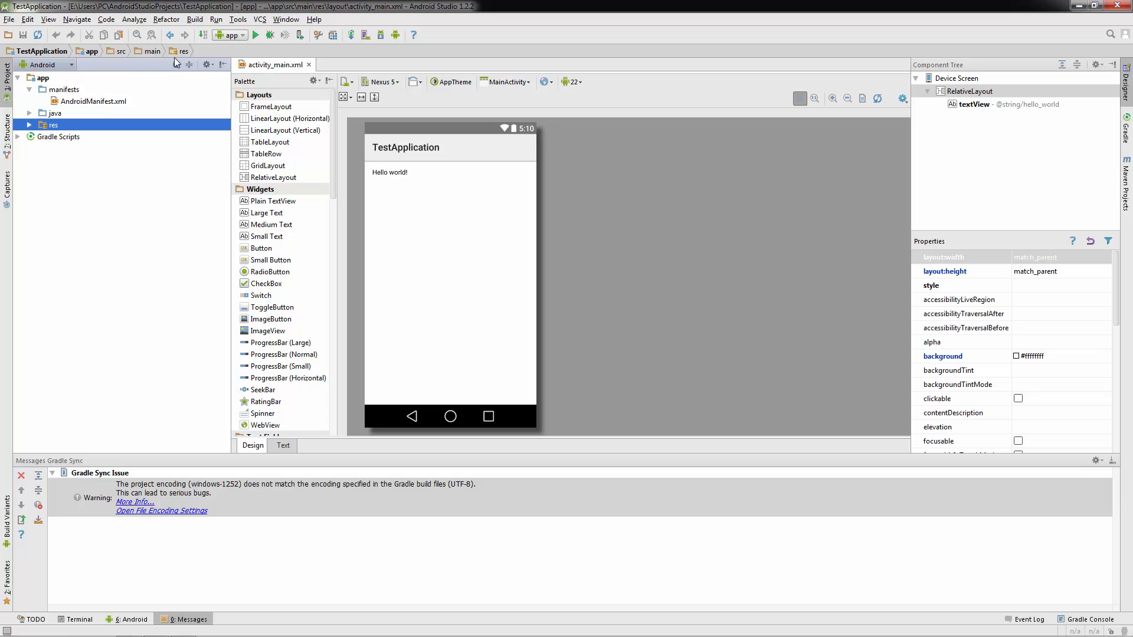
left_click(120, 51)
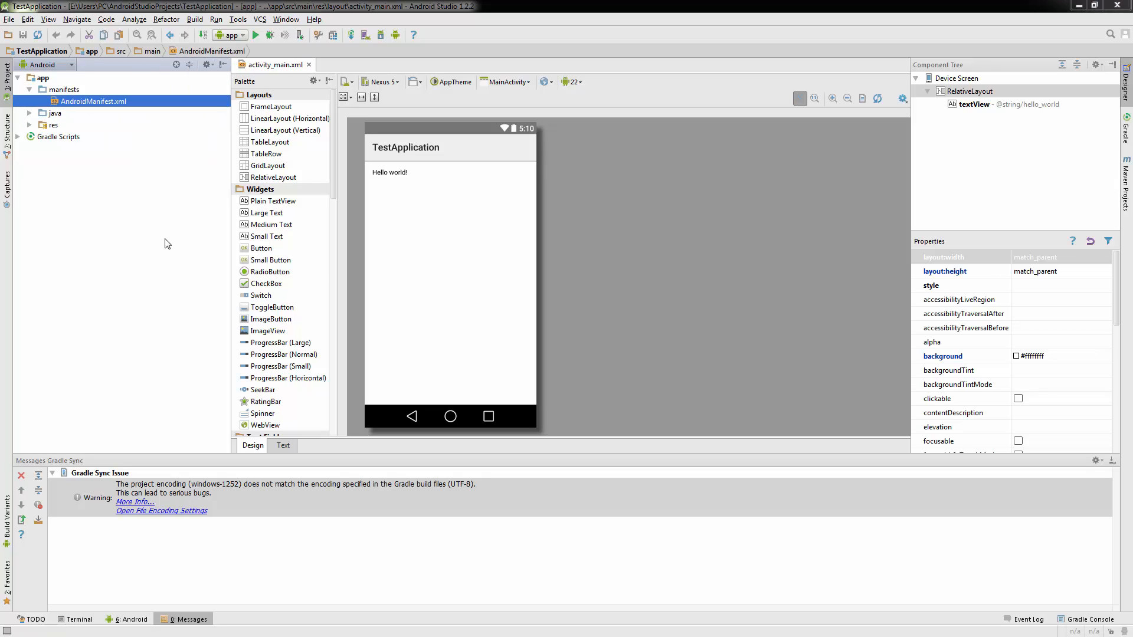
mouse_move(11, 105)
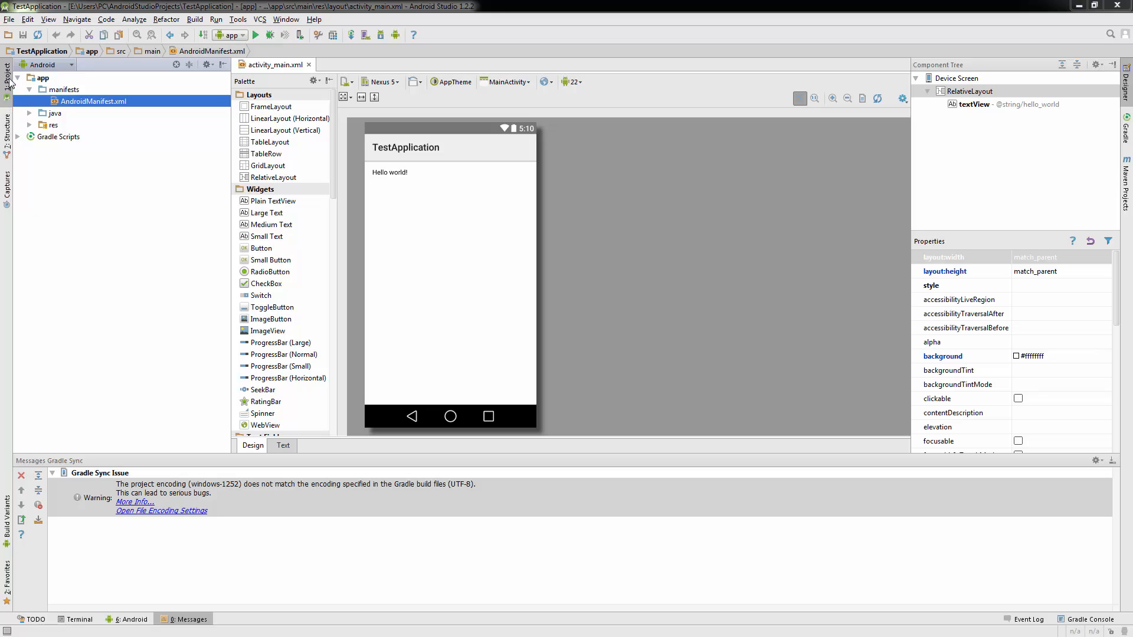
mouse_move(7, 184)
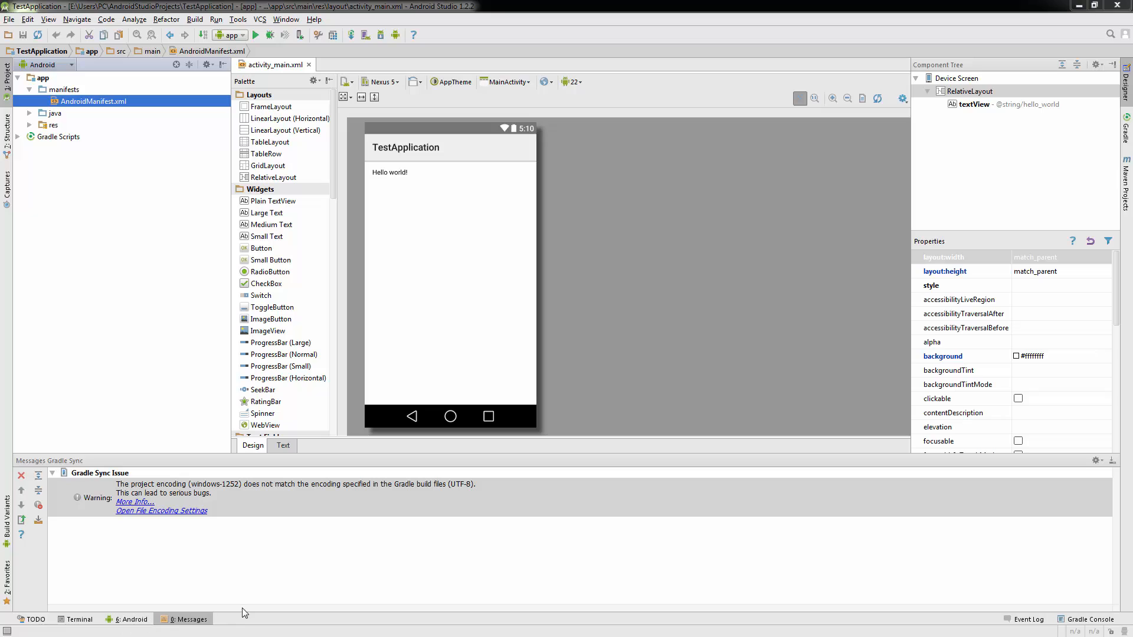
mouse_move(1115, 239)
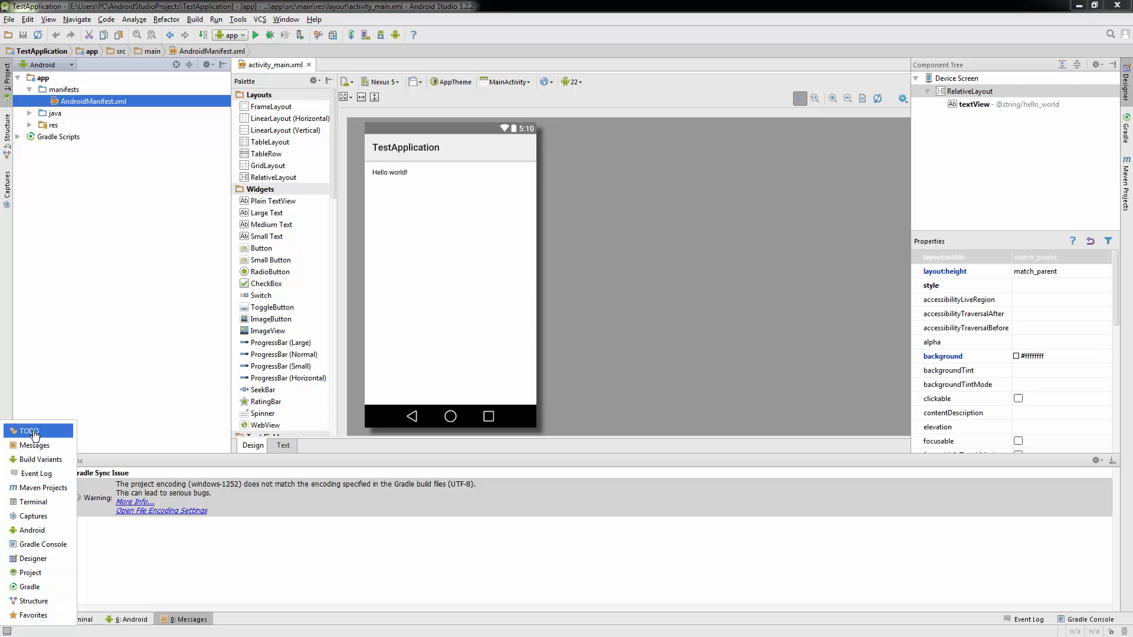
mouse_move(41, 544)
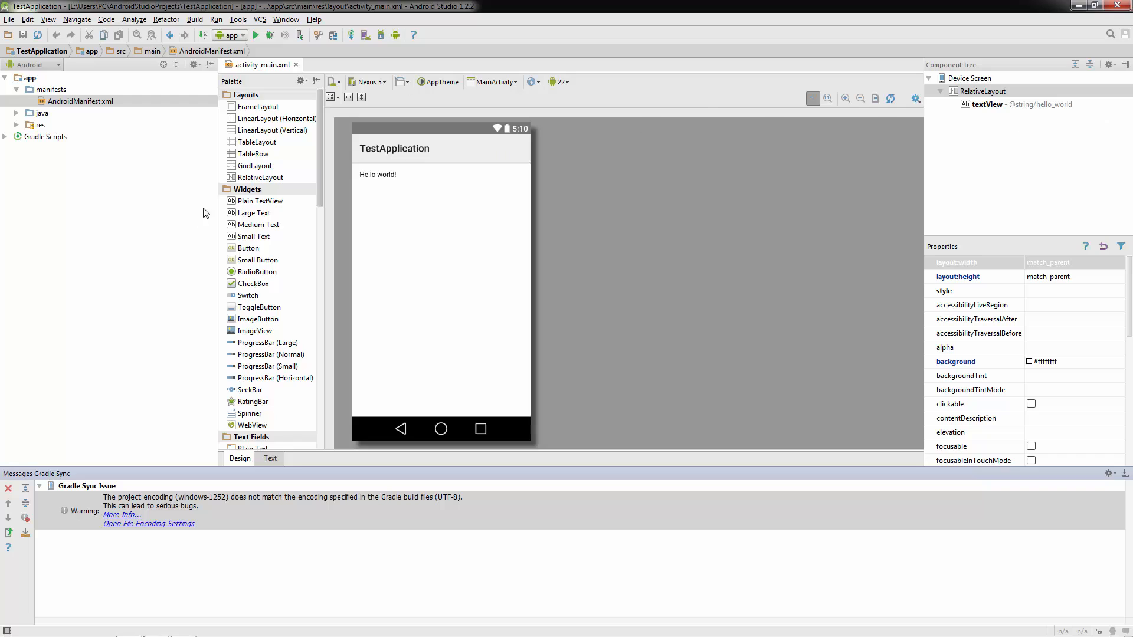
mouse_move(55, 572)
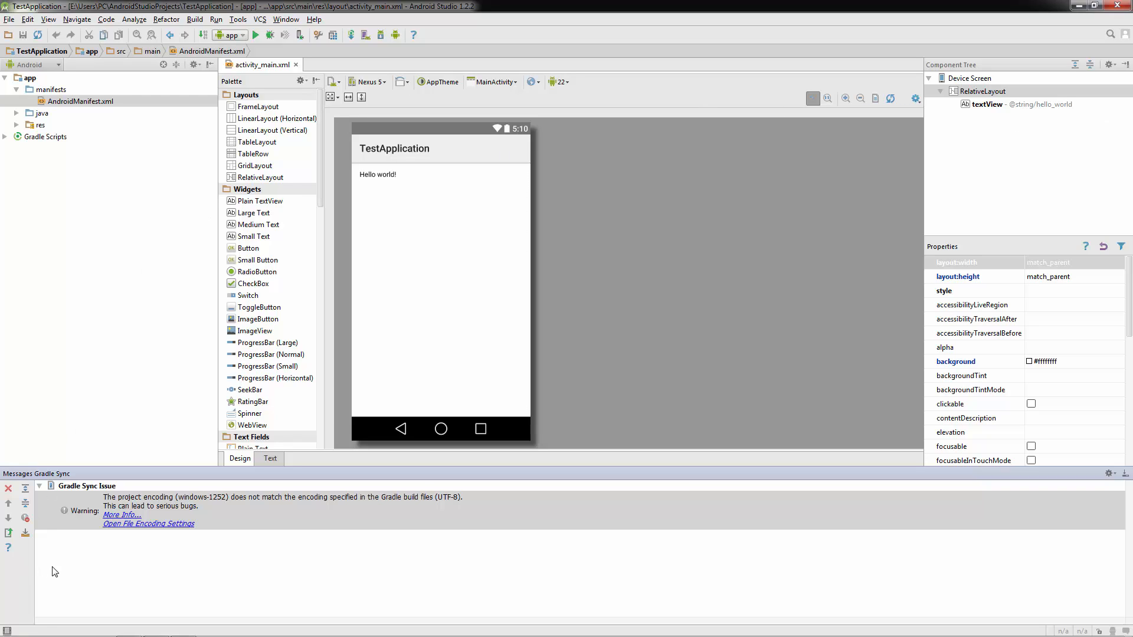
mouse_move(76, 582)
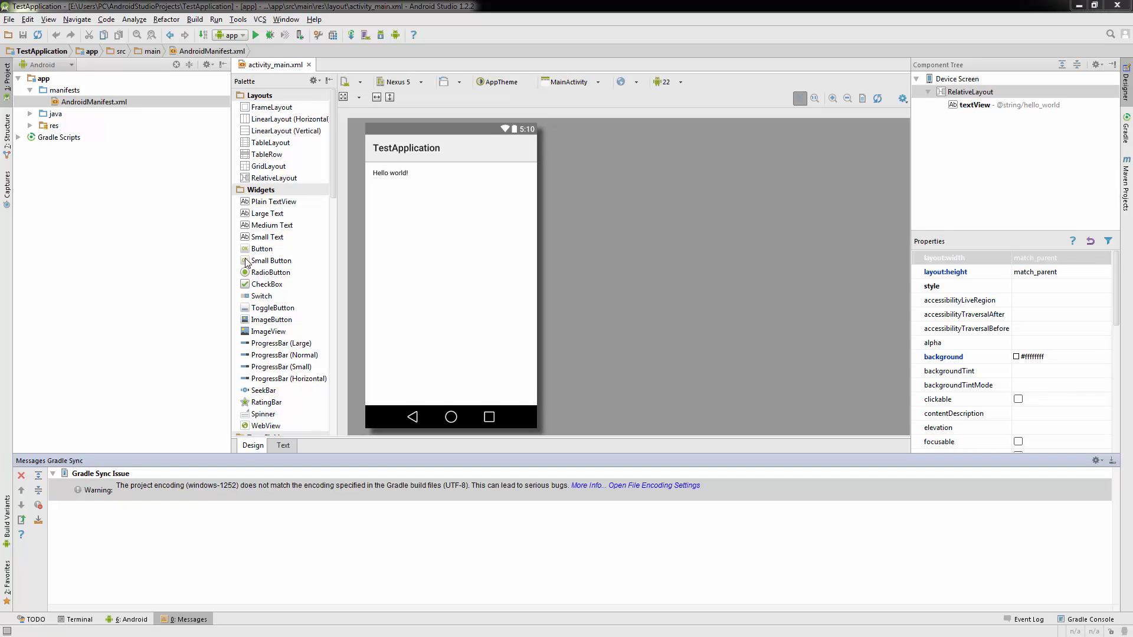
mouse_move(318, 35)
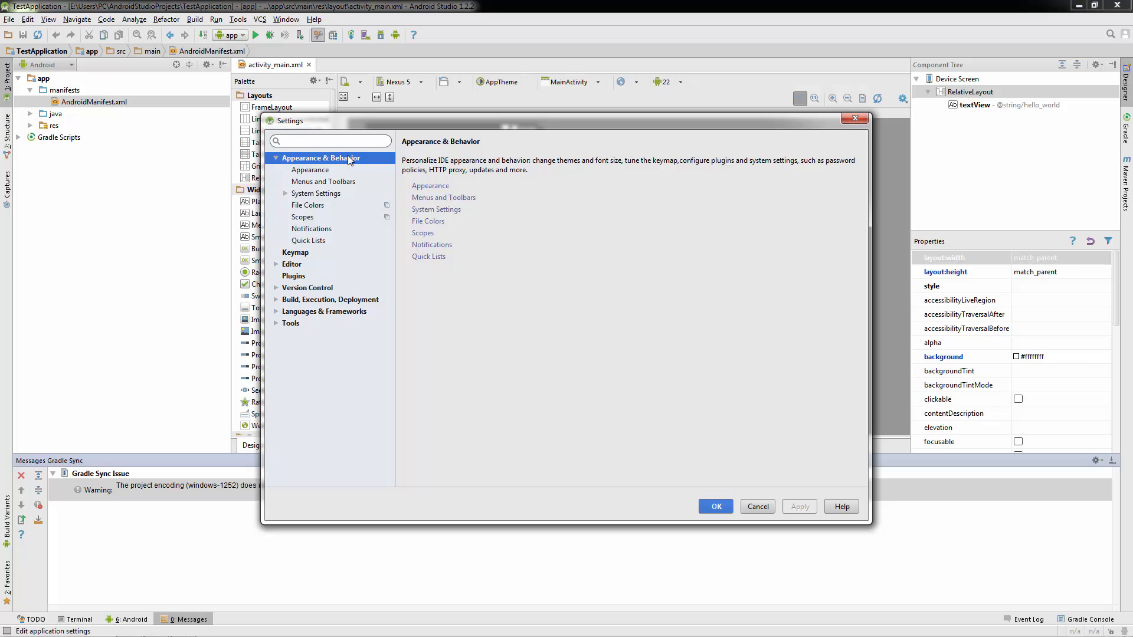
Show the Appearance page and view the Darcula, IntelliJ and Windows themes, keeping IntelliJ.
left_click(310, 170)
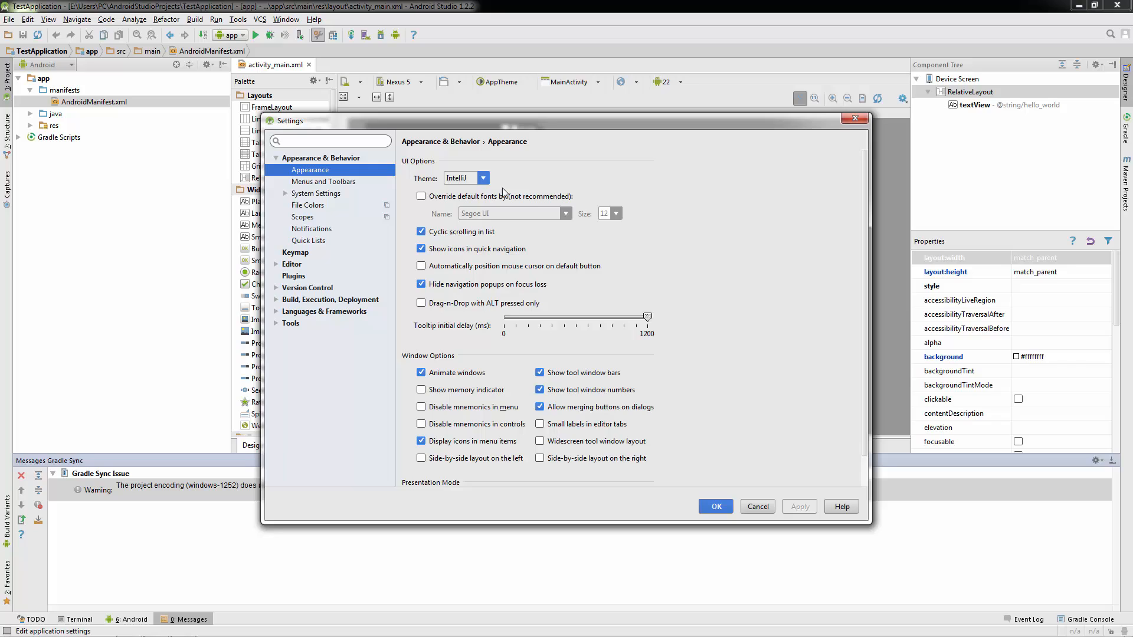
left_click(482, 178)
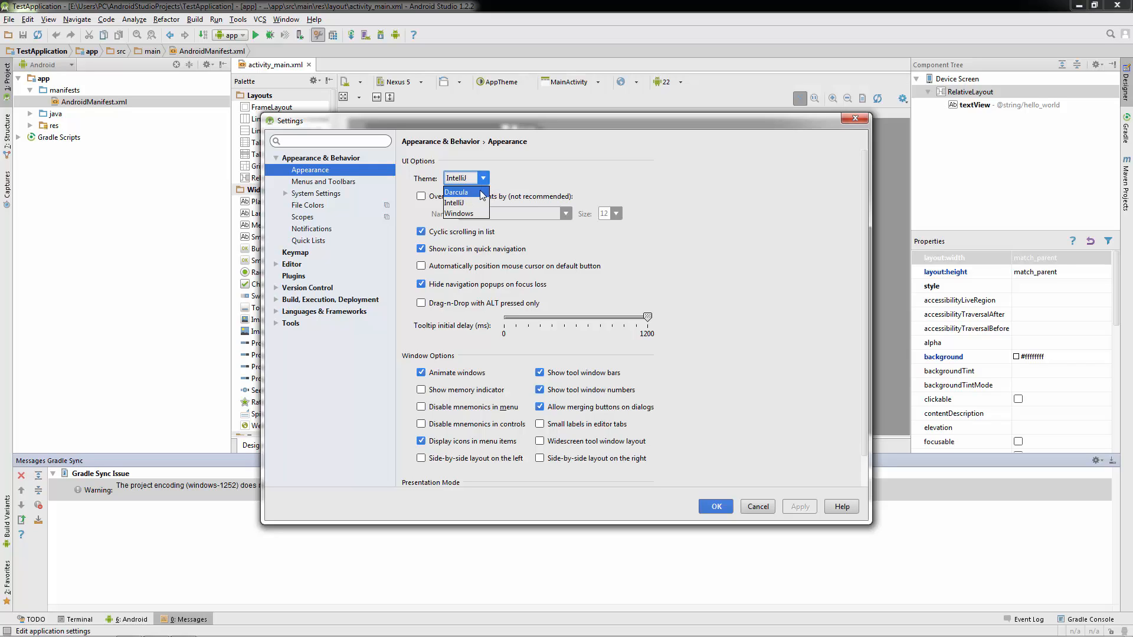
mouse_move(519, 180)
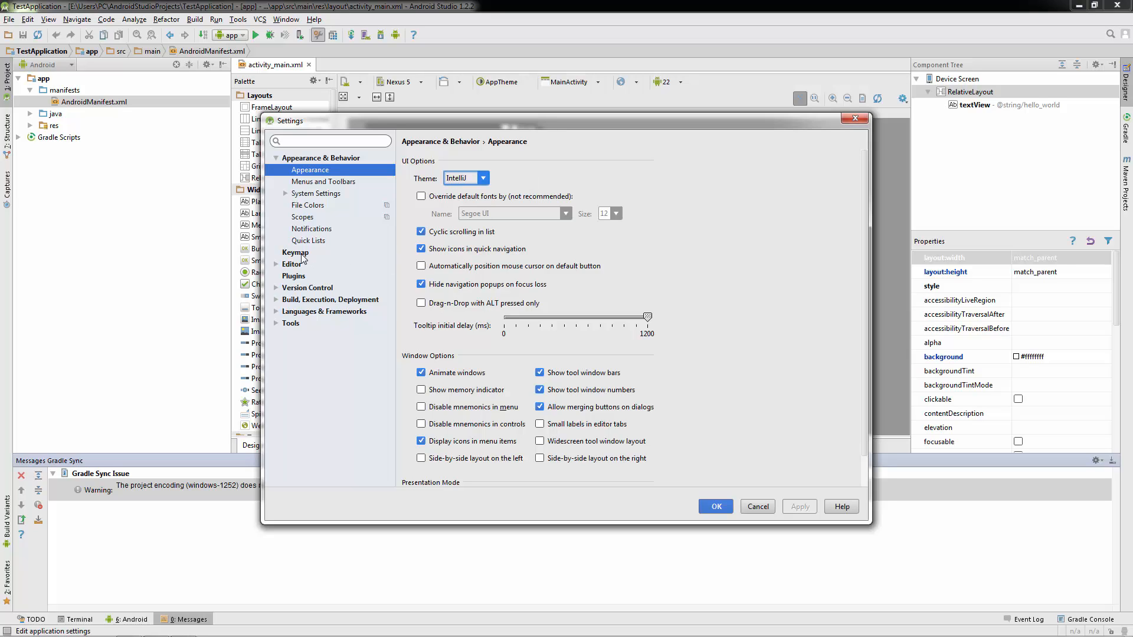
Browse the Default keymap's editor action shortcuts on the Keymap page.
left_click(295, 253)
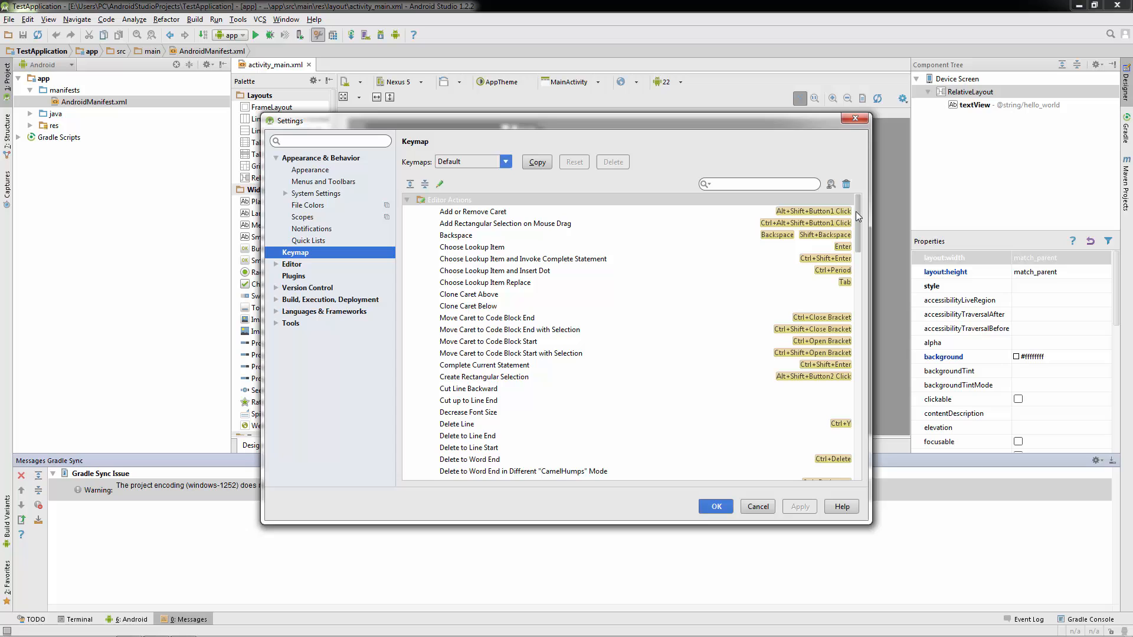
mouse_move(859, 216)
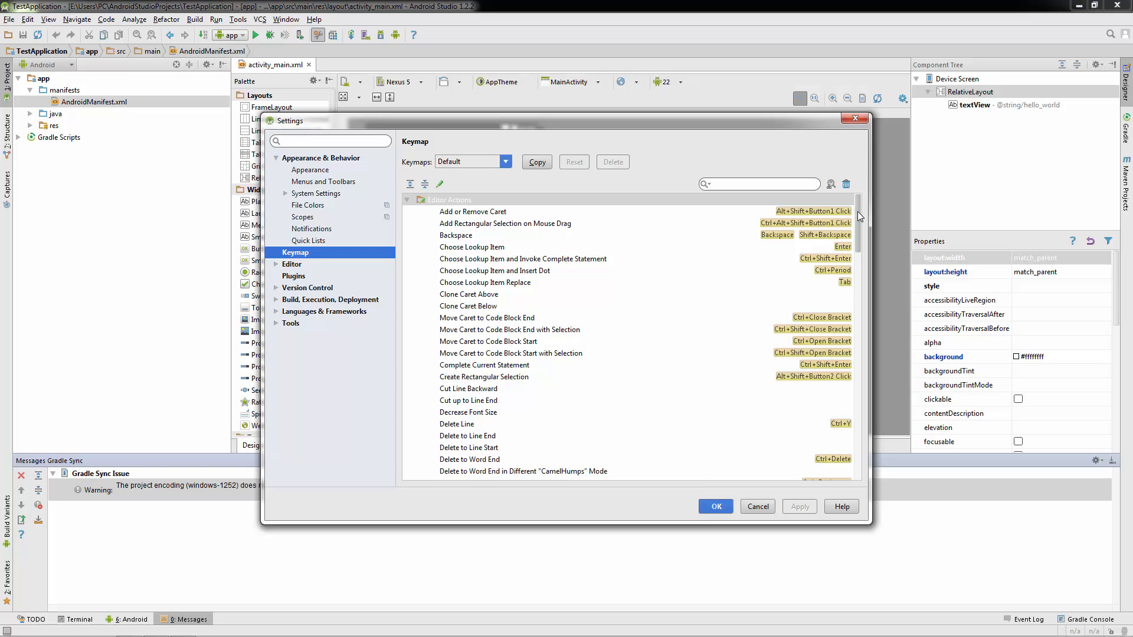
scroll("down", 3)
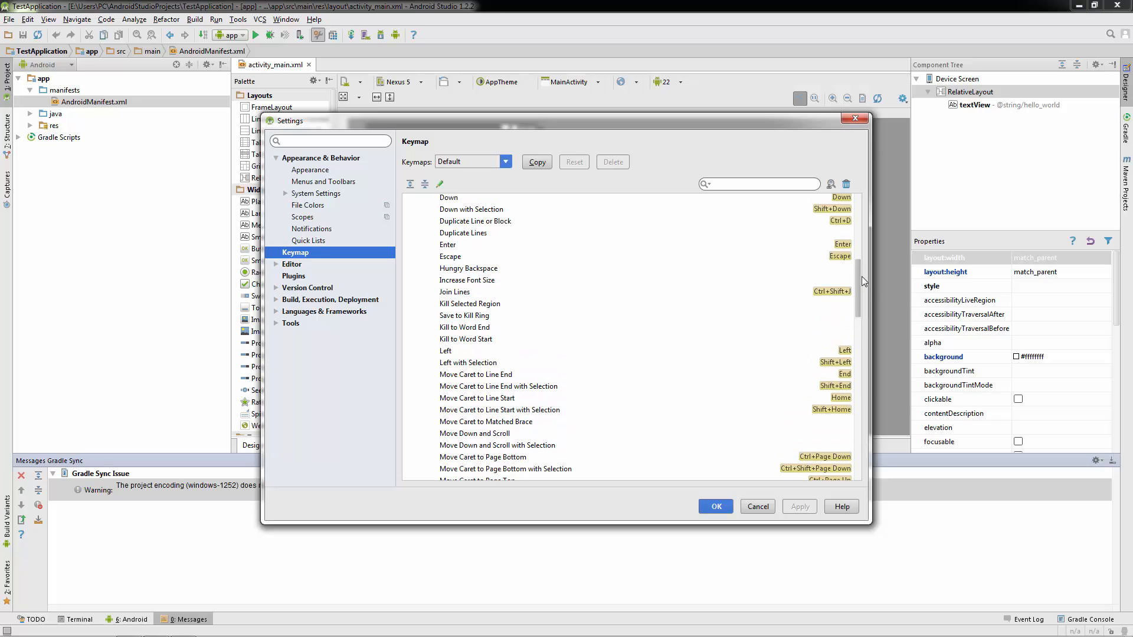
scroll("down", 3)
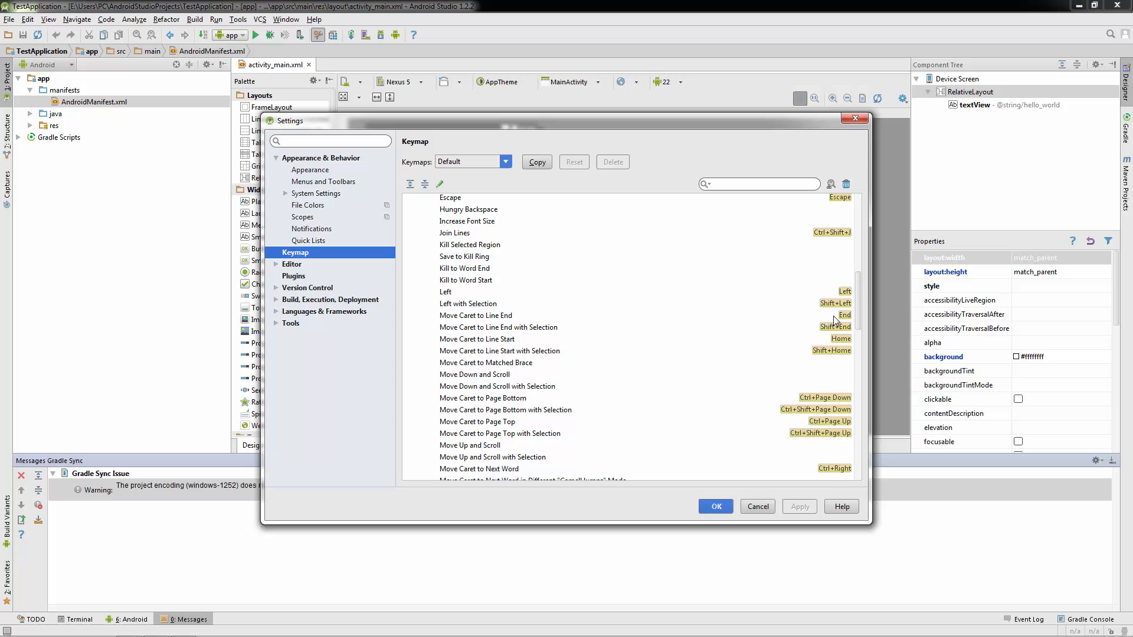
scroll("down", 3)
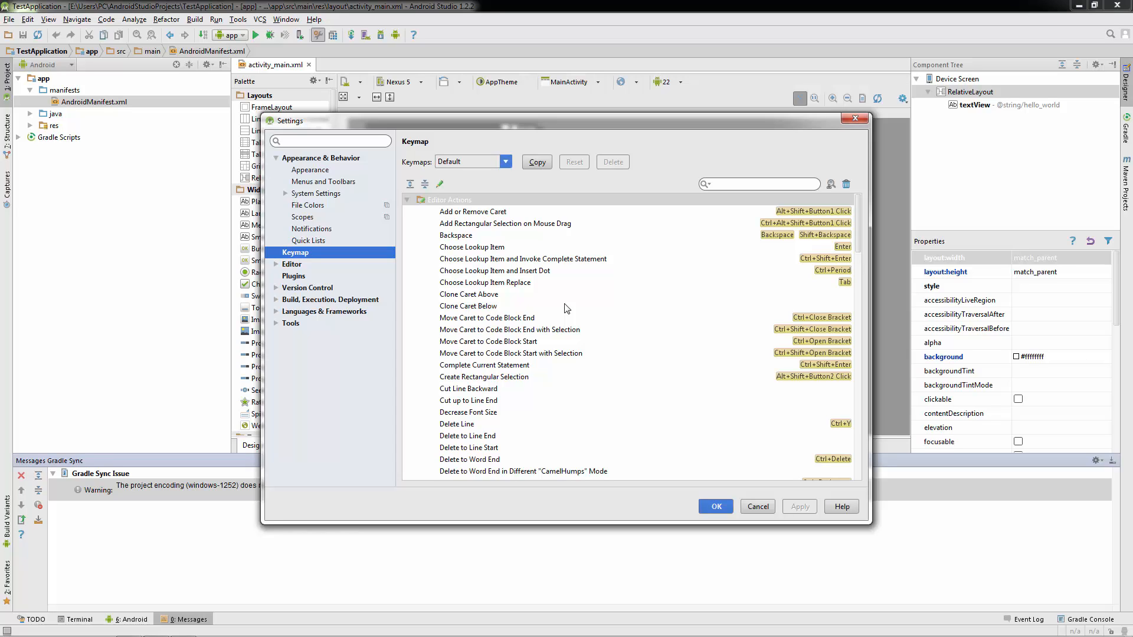
mouse_move(669, 289)
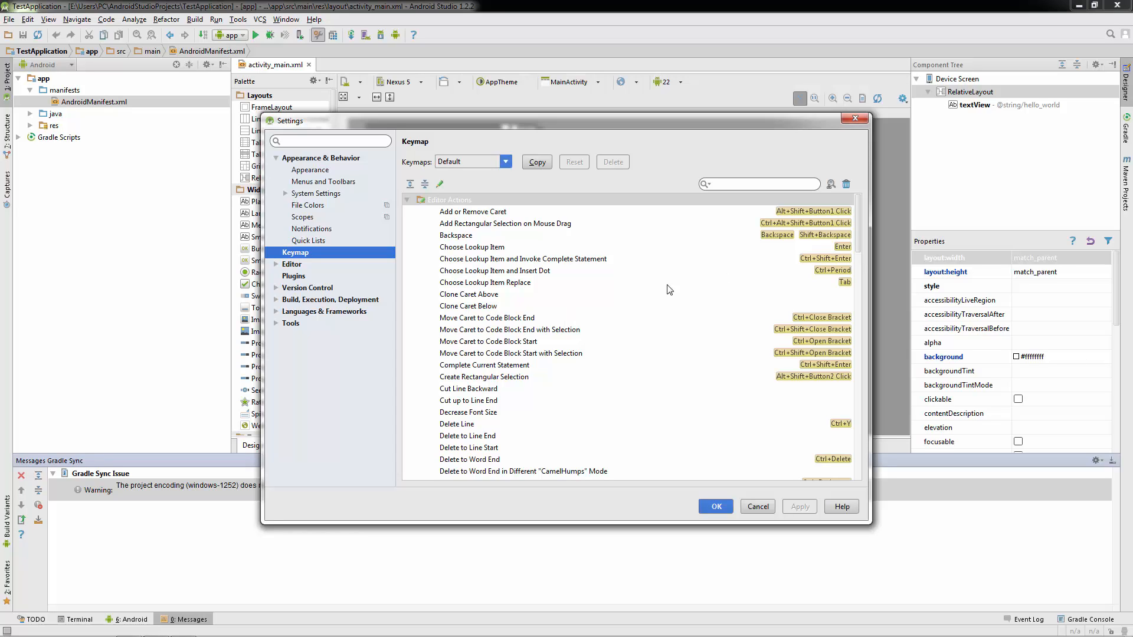
mouse_move(432, 285)
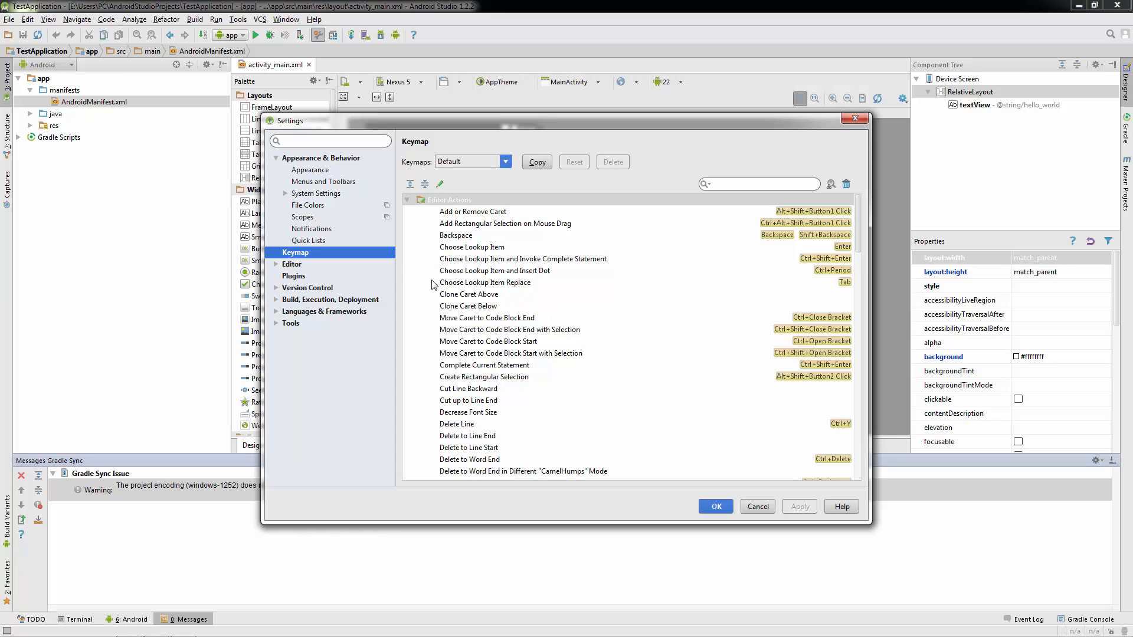
mouse_move(583, 335)
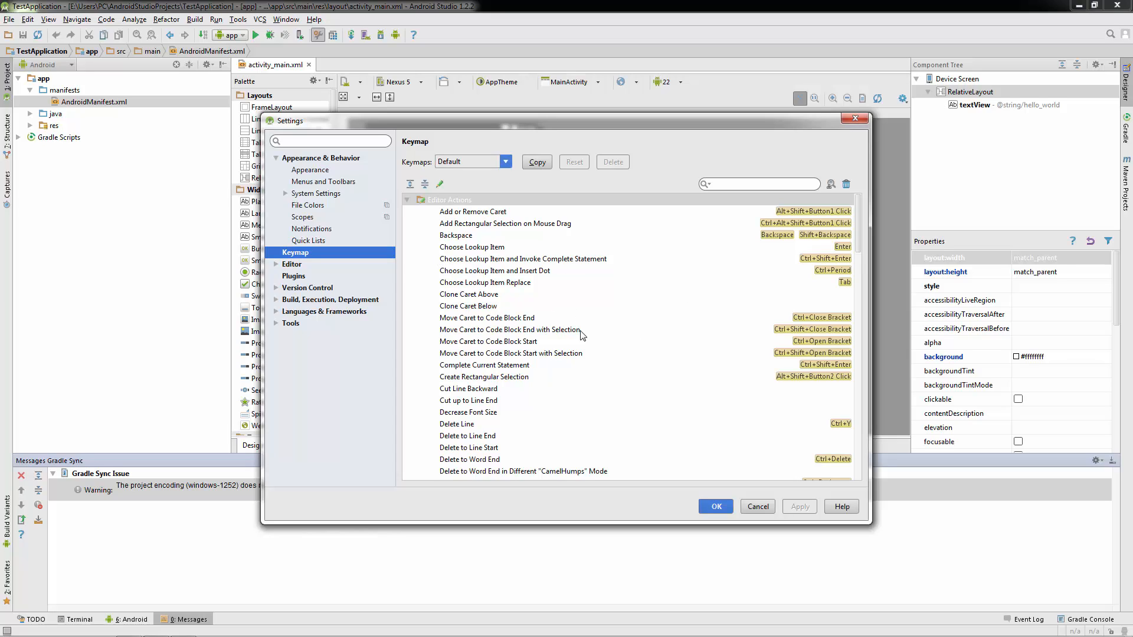
mouse_move(598, 304)
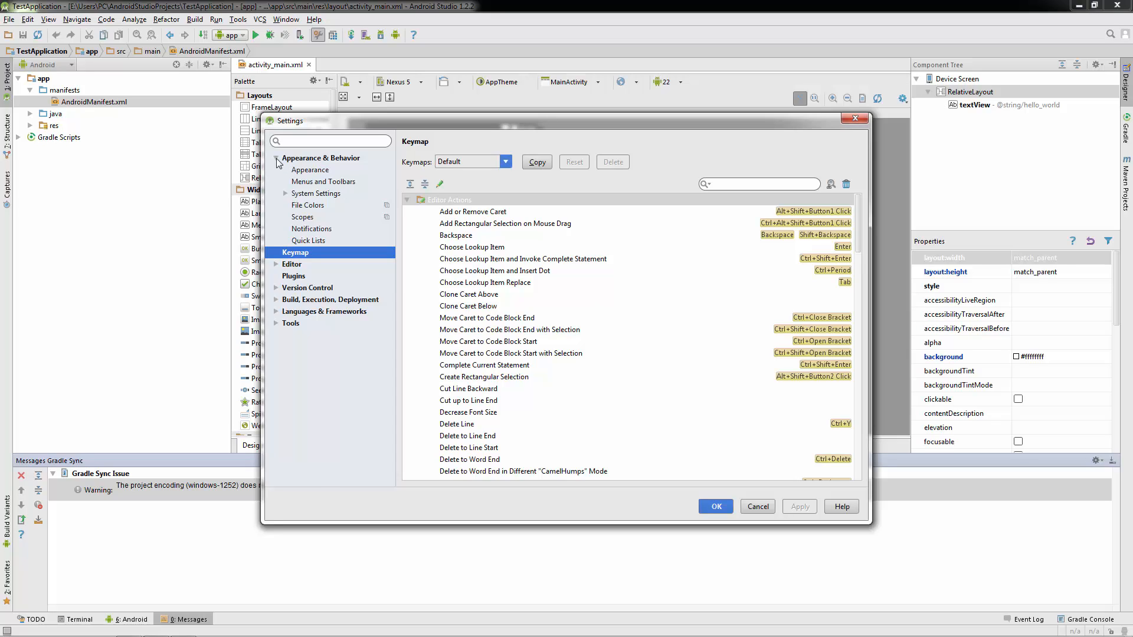
View the Plugins page, browse repository plugins such as .ignore, and close the browser without installing.
left_click(276, 157)
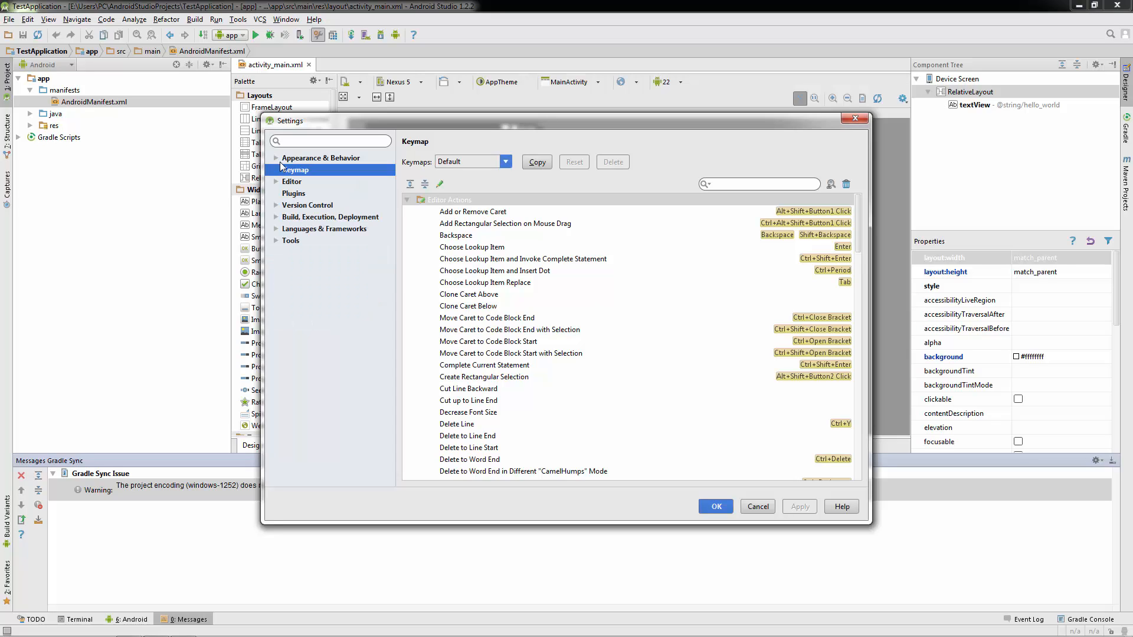
mouse_move(300, 201)
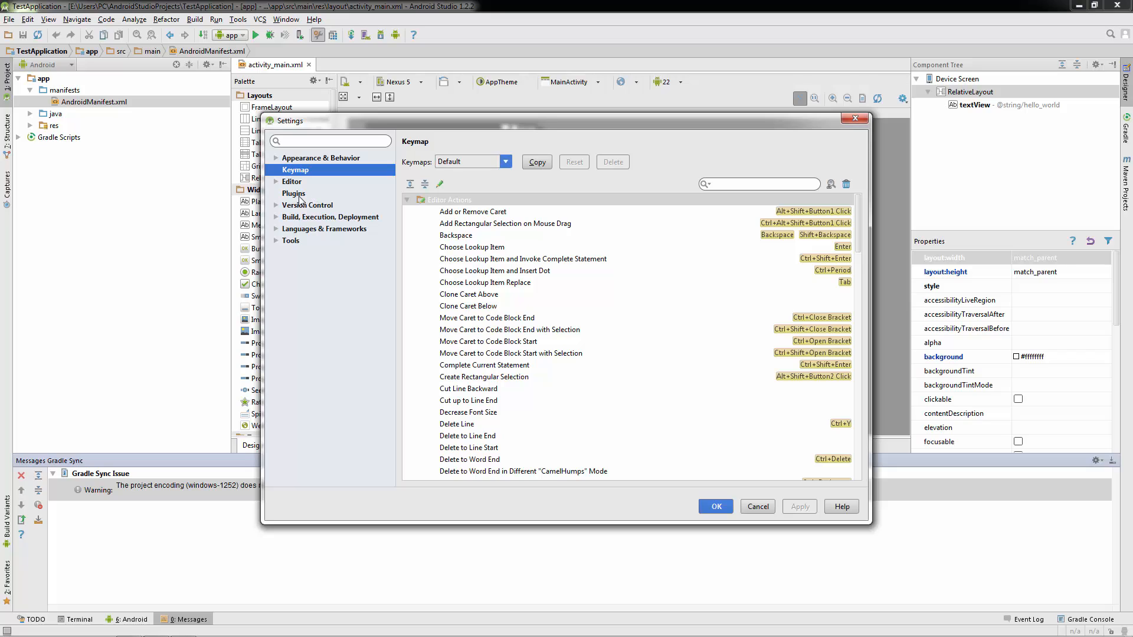
left_click(294, 193)
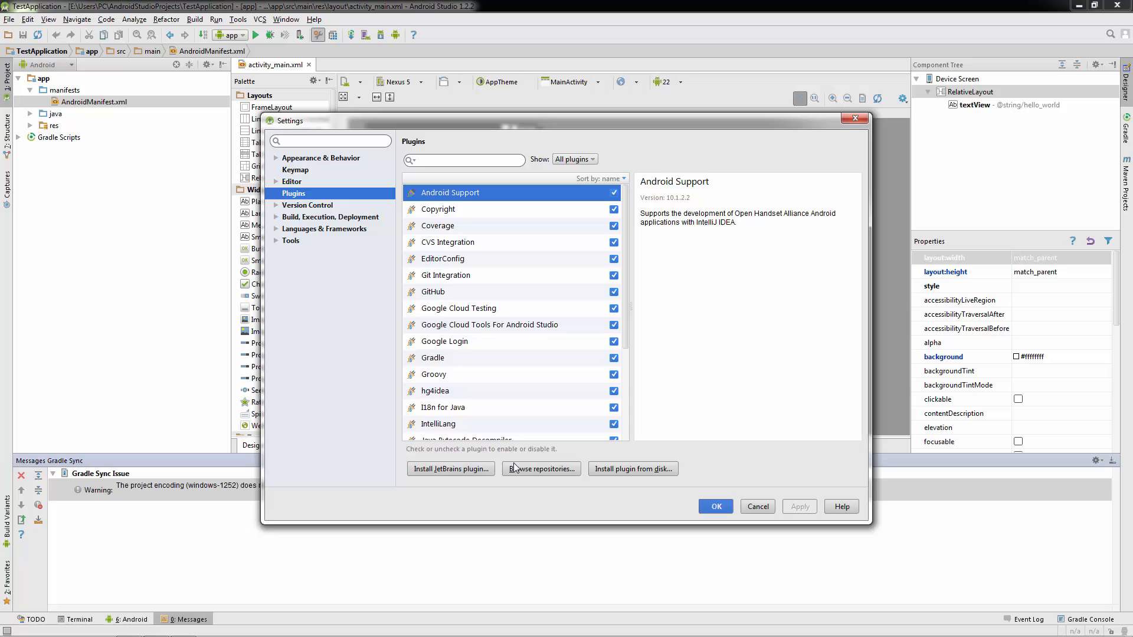
left_click(540, 469)
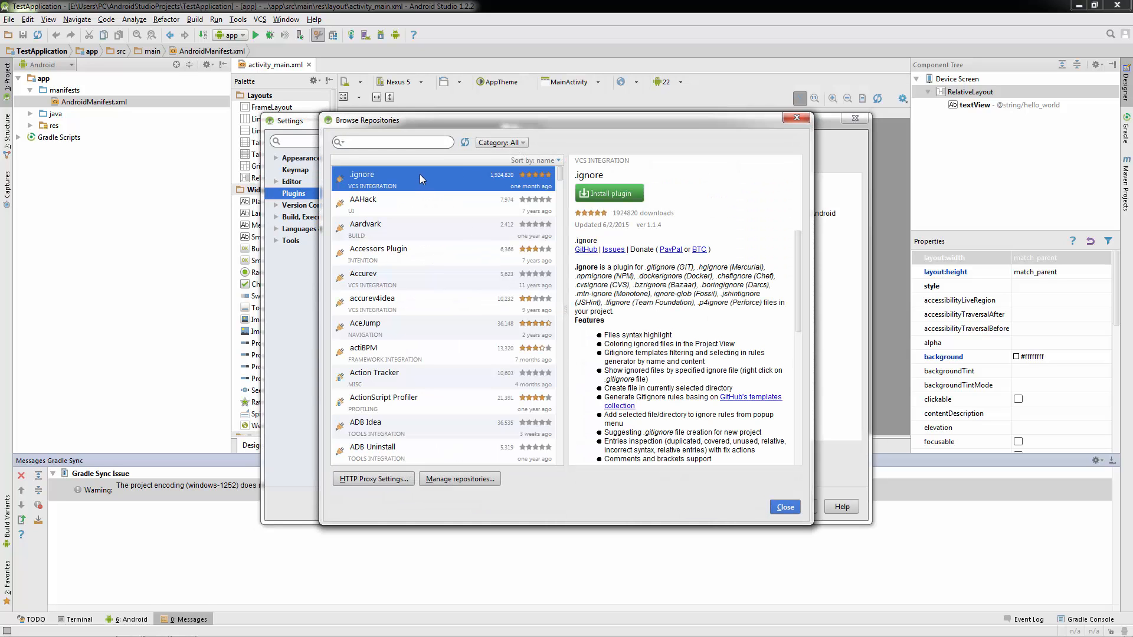
scroll("down", 3)
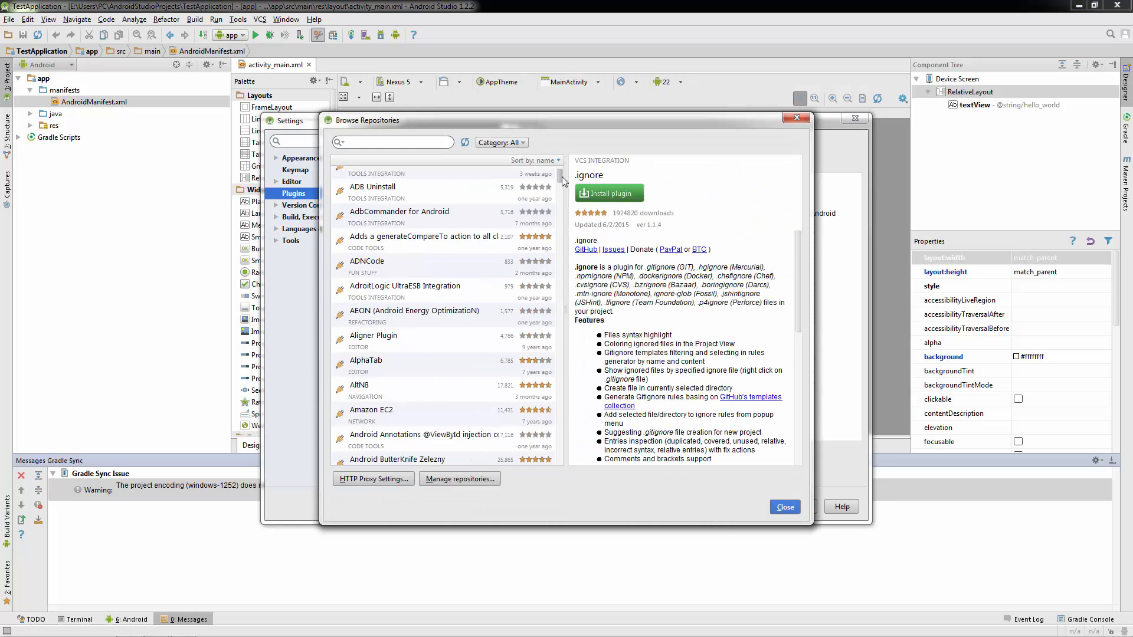
scroll("down", 3)
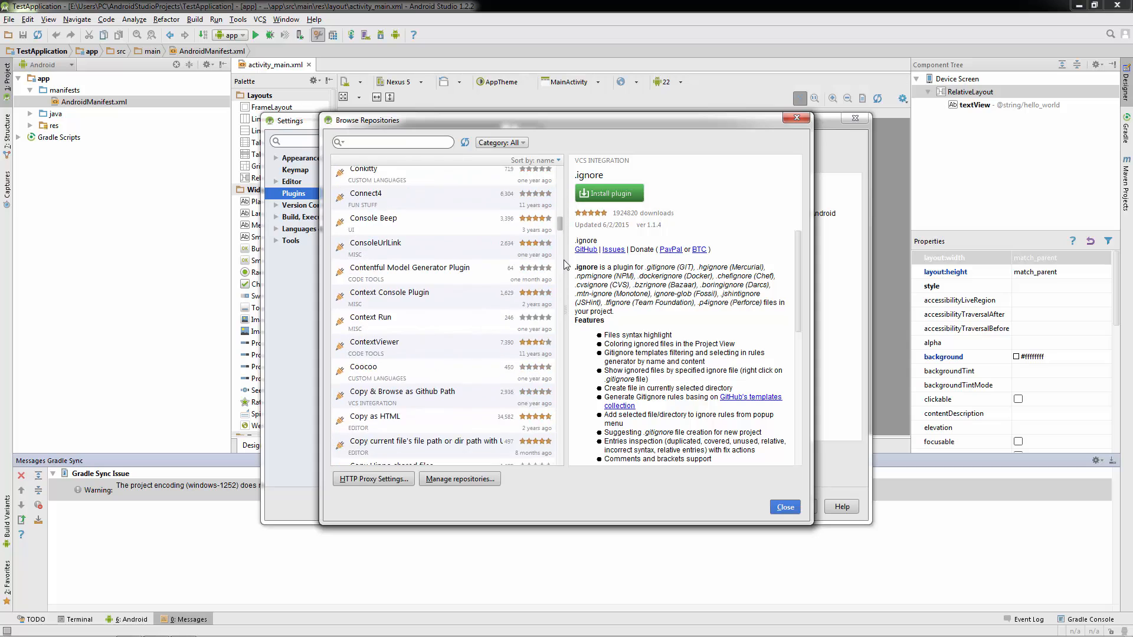
scroll("down", 3)
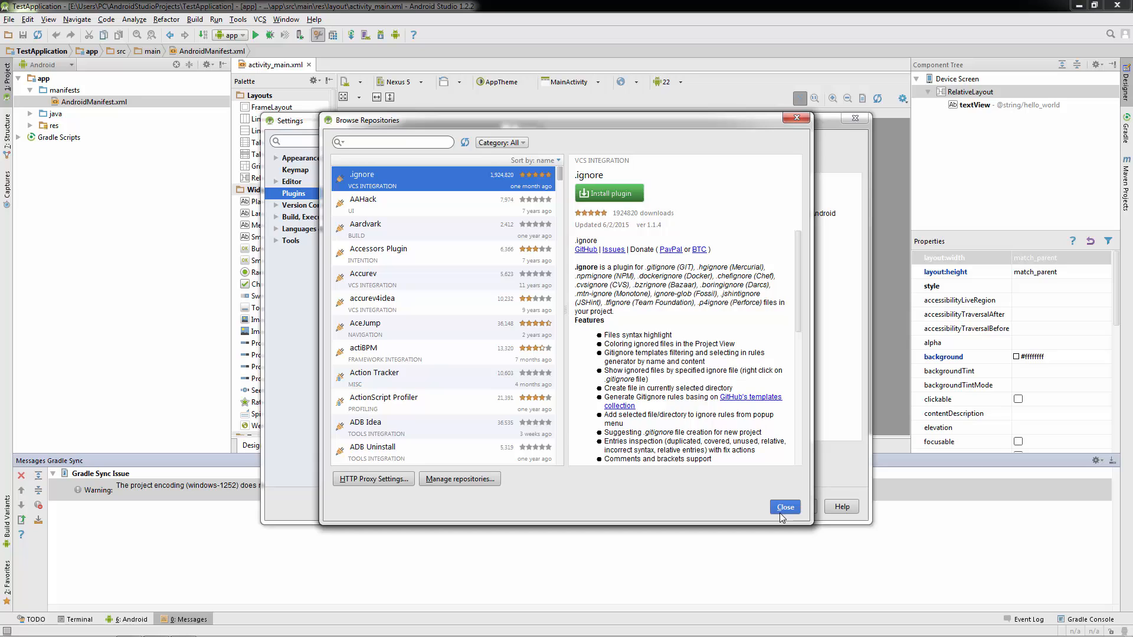
left_click(784, 506)
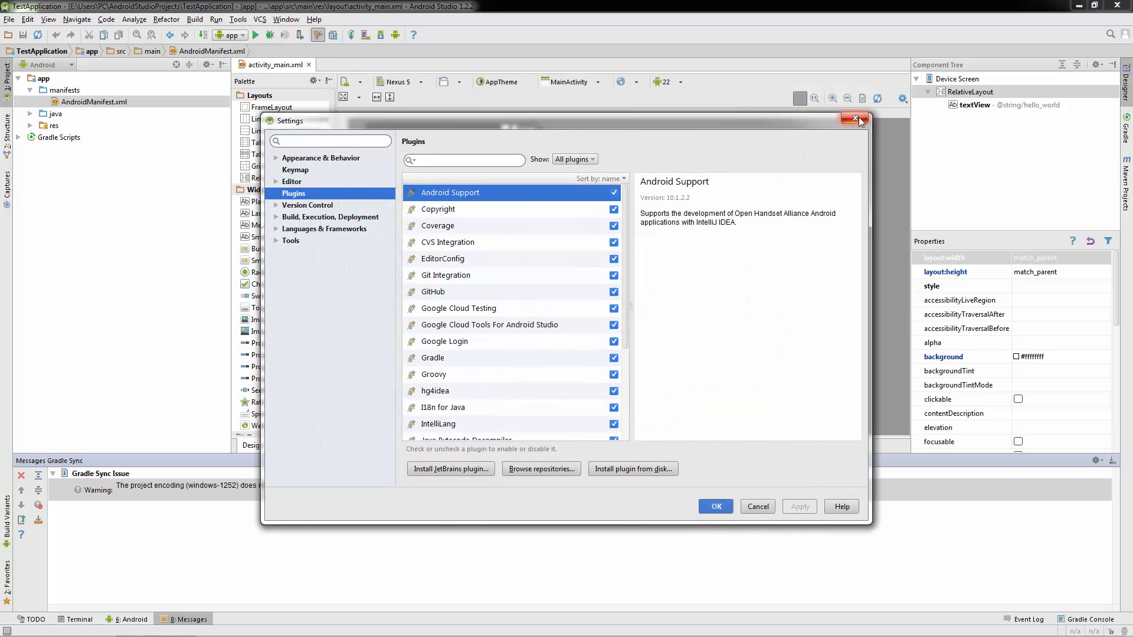
Close Settings and view the Android SDK and JDK paths in Project Structure.
left_click(855, 118)
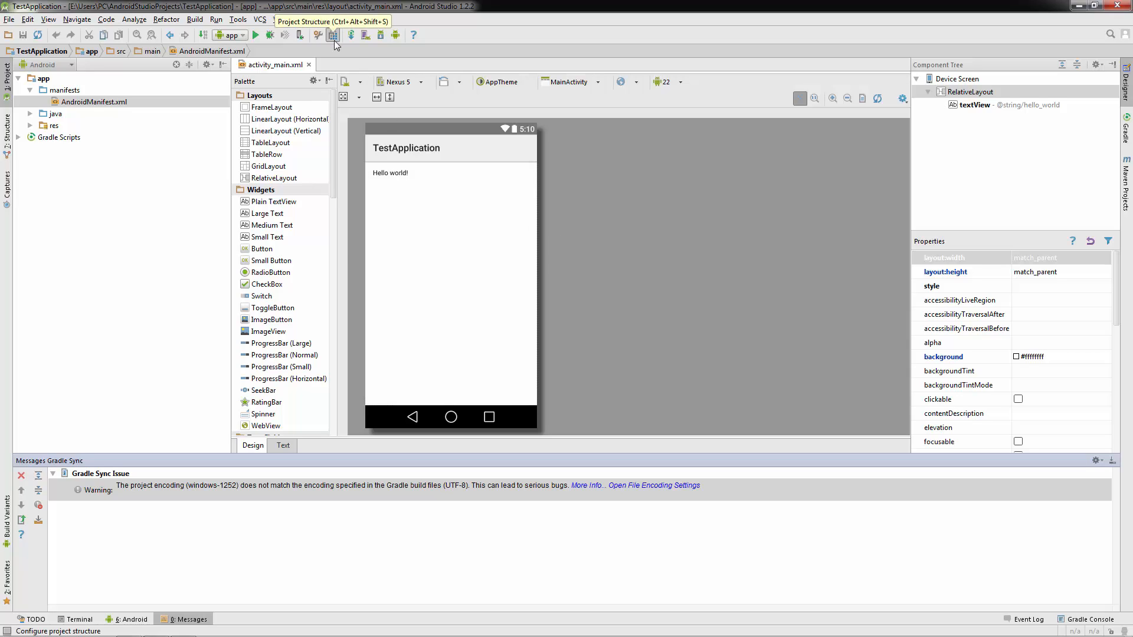
left_click(333, 35)
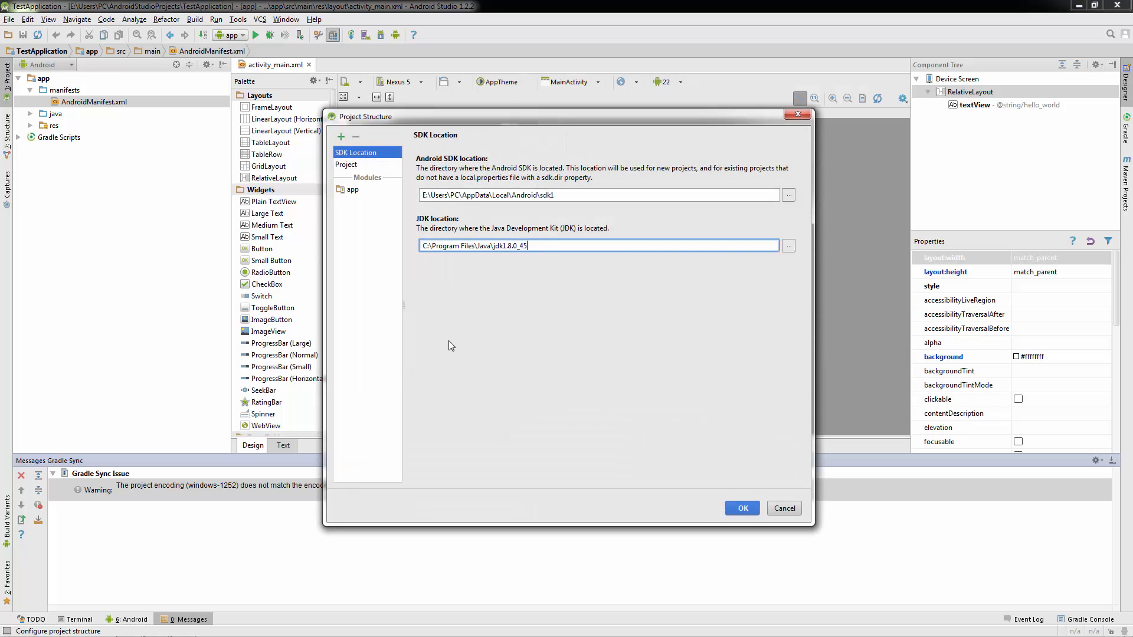
mouse_move(523, 345)
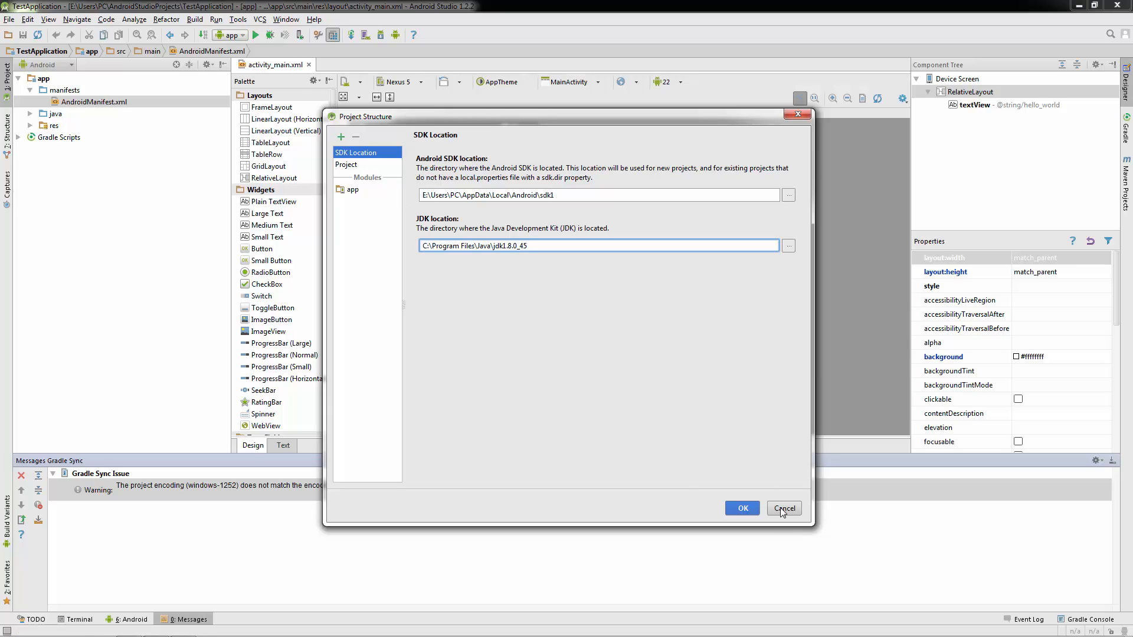
Cancel Project Structure and expand the Reference topics in IntelliJ IDEA 14.1.0 Help.
left_click(783, 508)
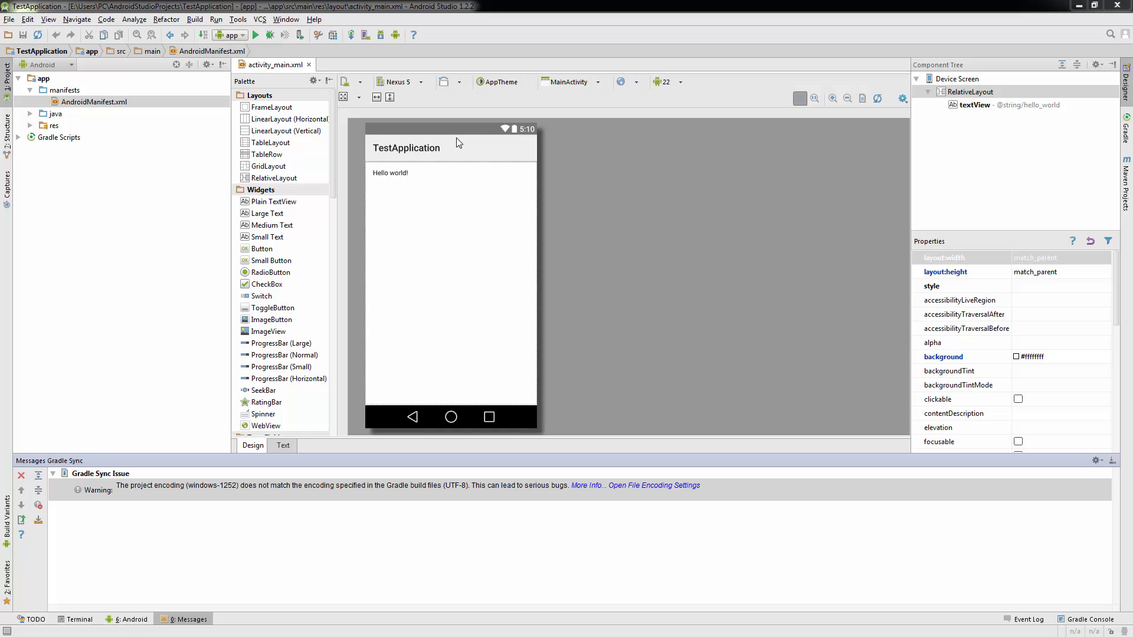
mouse_move(474, 138)
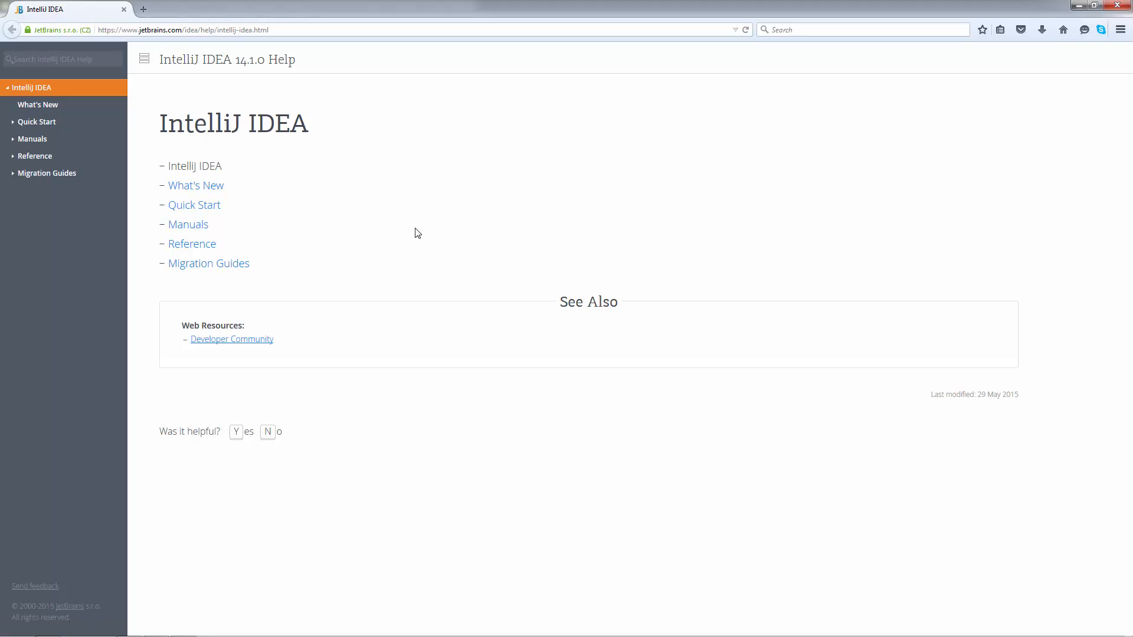
mouse_move(32, 139)
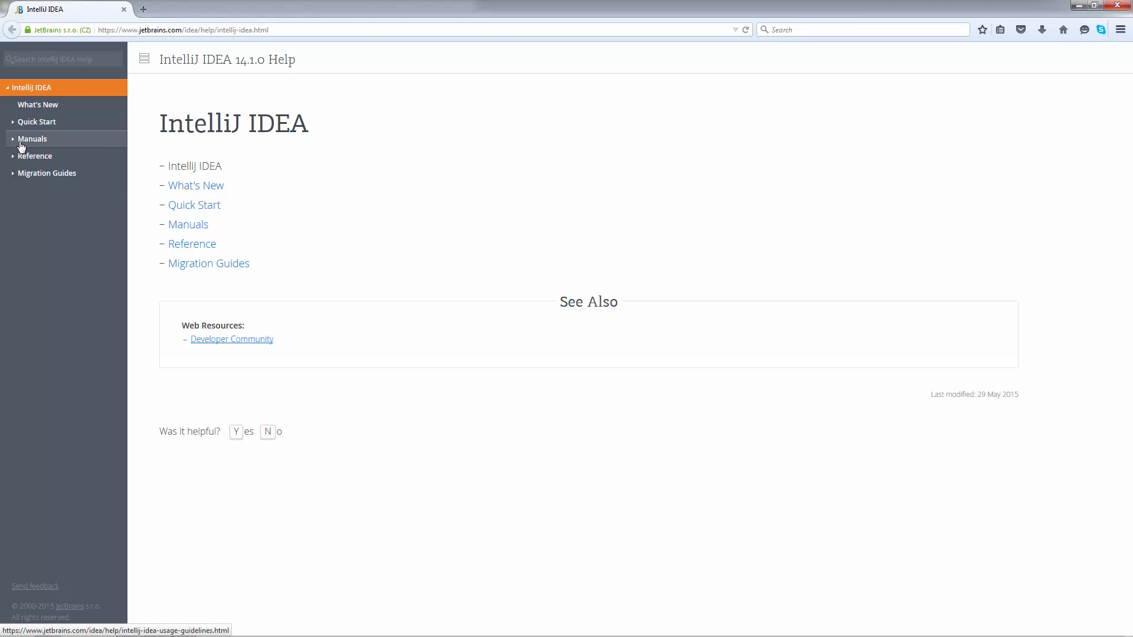
left_click(32, 138)
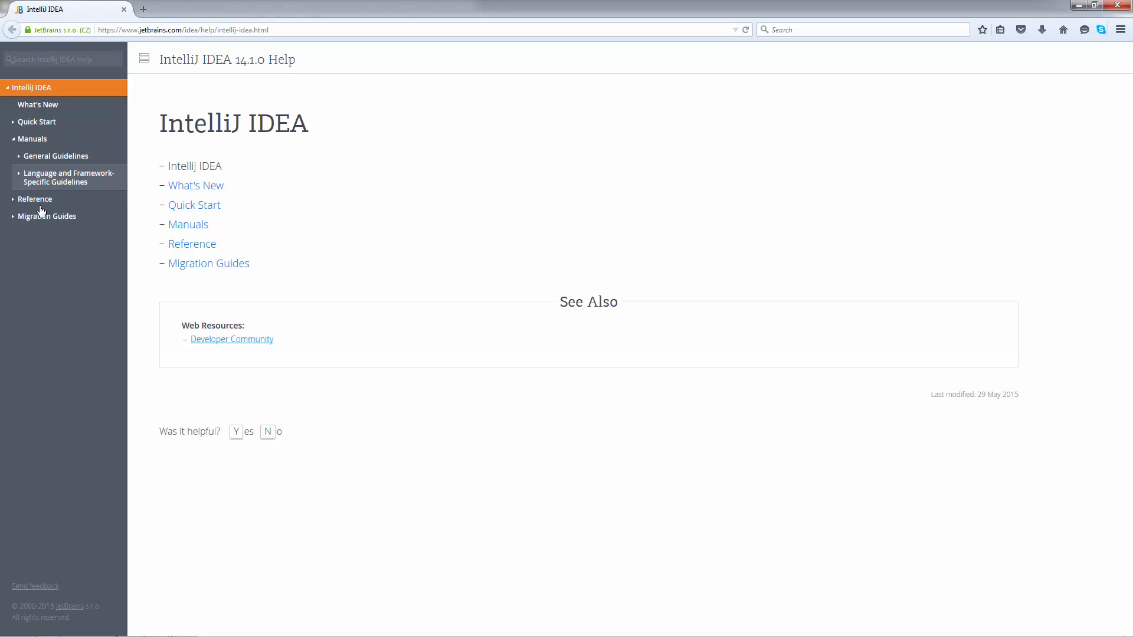
left_click(13, 199)
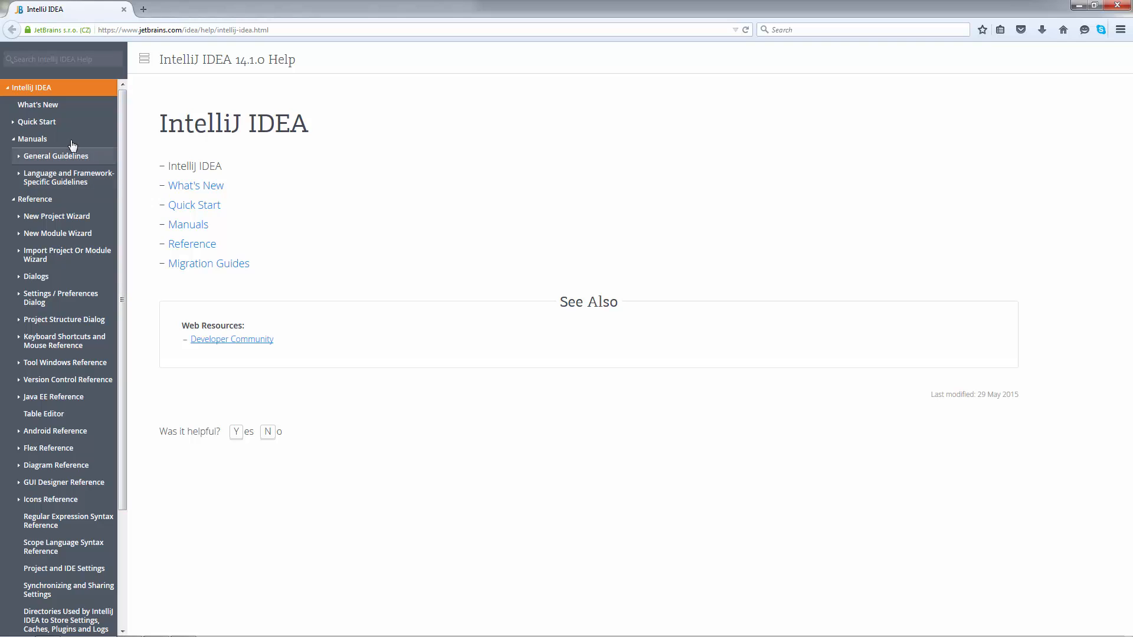
left_click(33, 138)
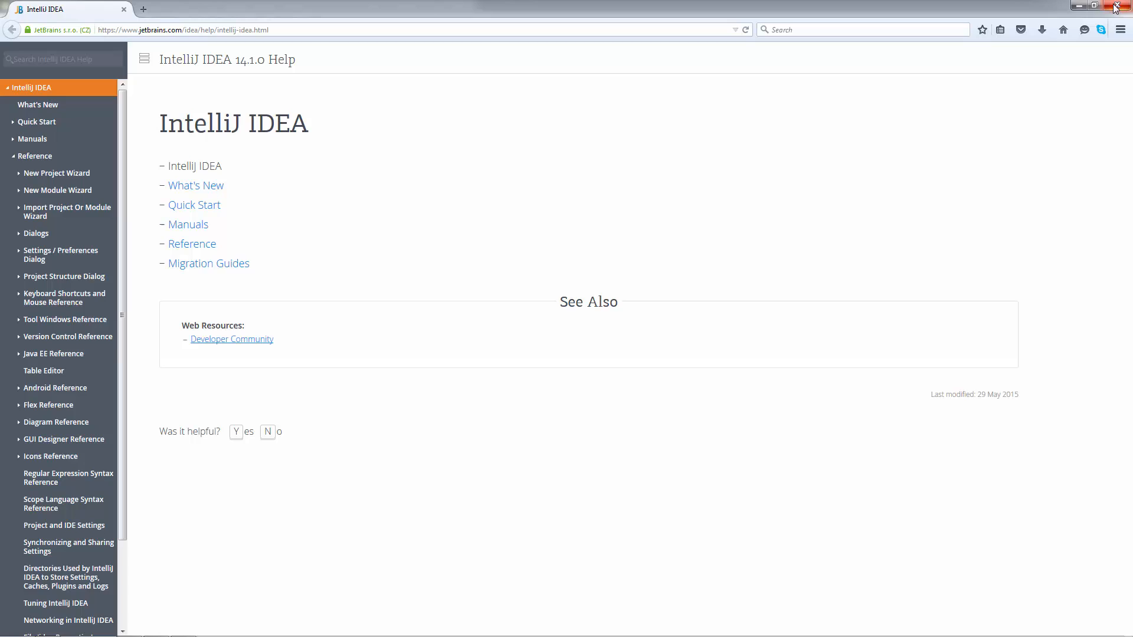
mouse_move(745, 116)
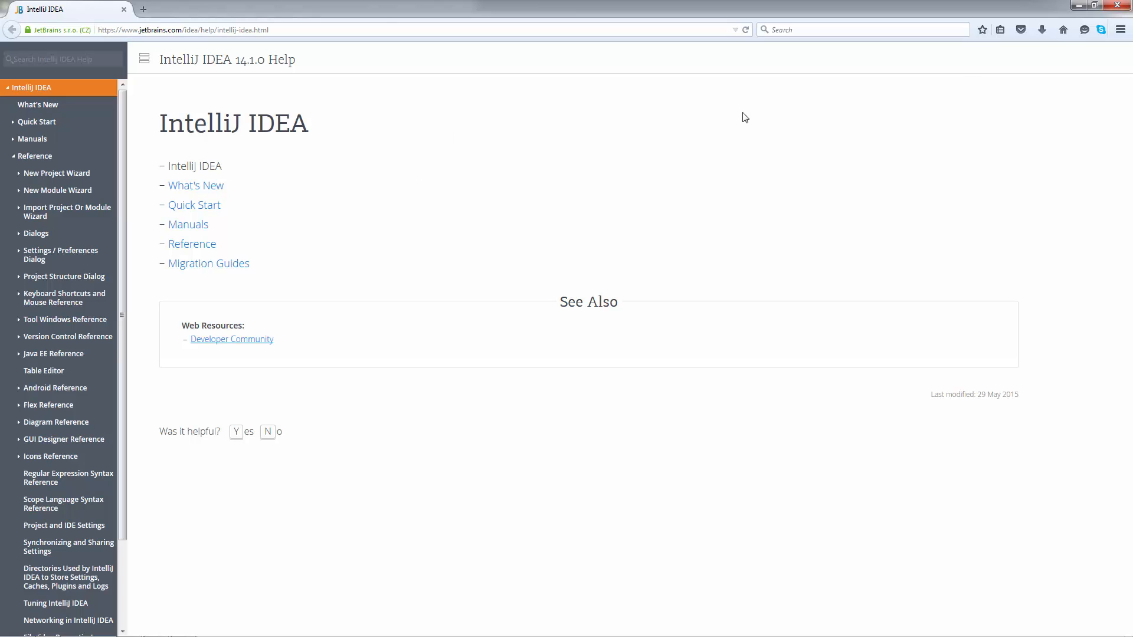
mouse_move(321, 119)
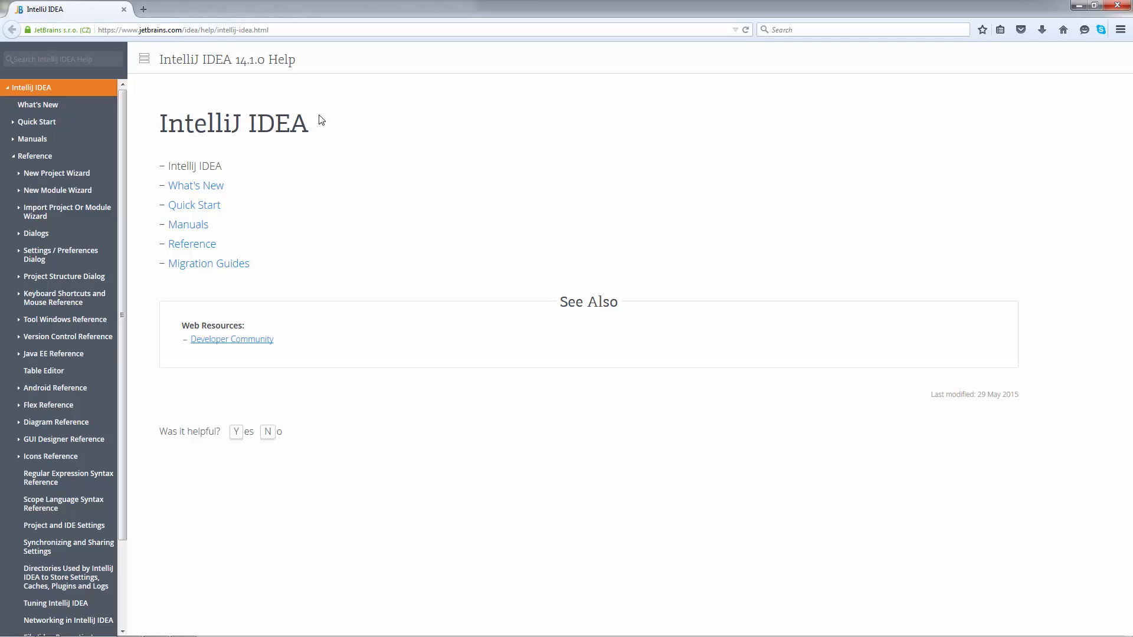
mouse_move(36, 122)
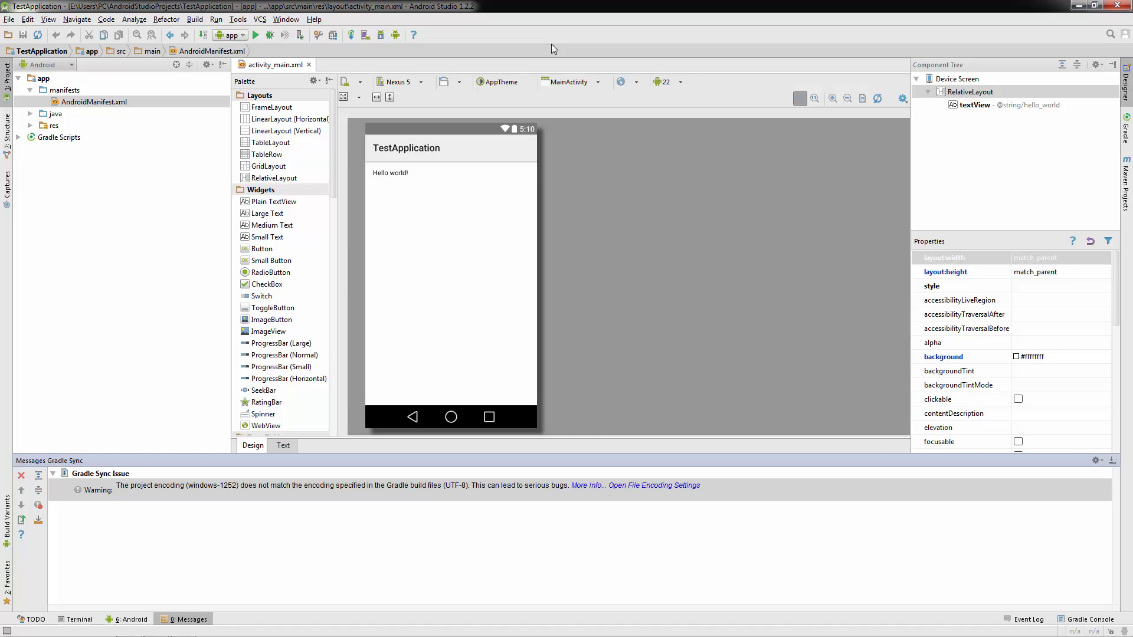
Close Firefox to return to Android Studio with the Nexus 5 API 22 emulator starting.
left_click(257, 35)
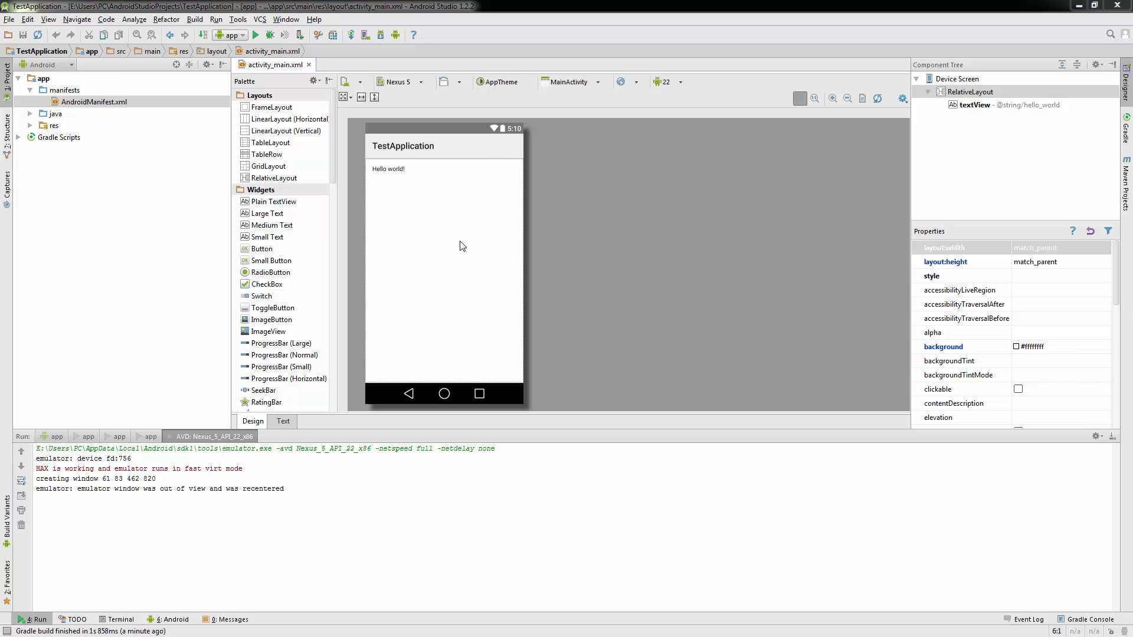
mouse_move(455, 269)
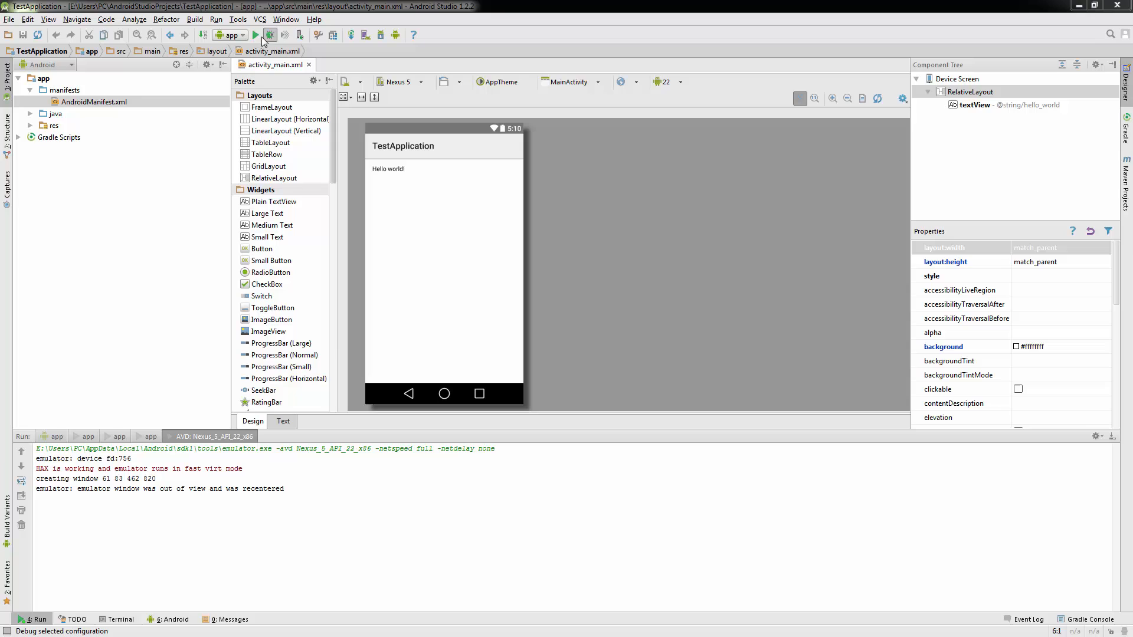
left_click(255, 35)
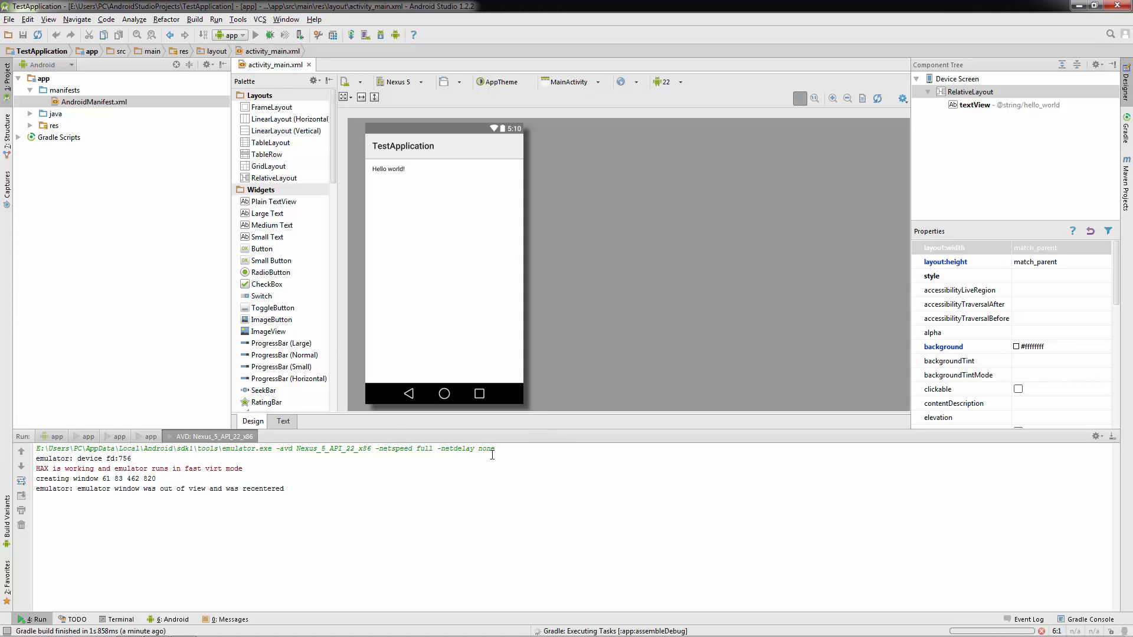
left_click(257, 34)
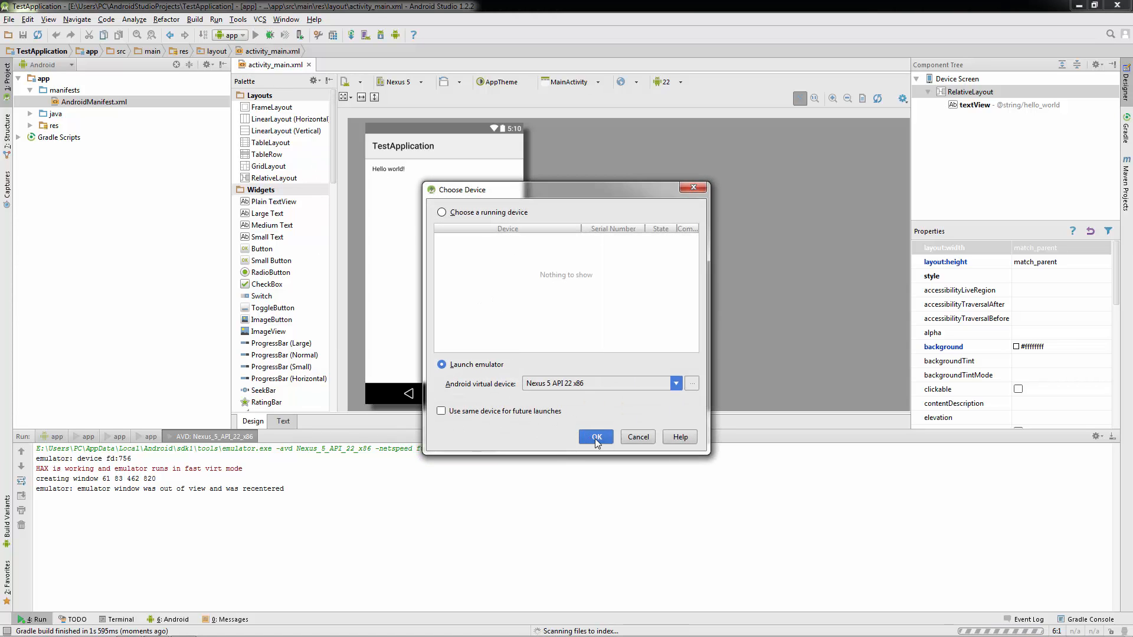
left_click(595, 437)
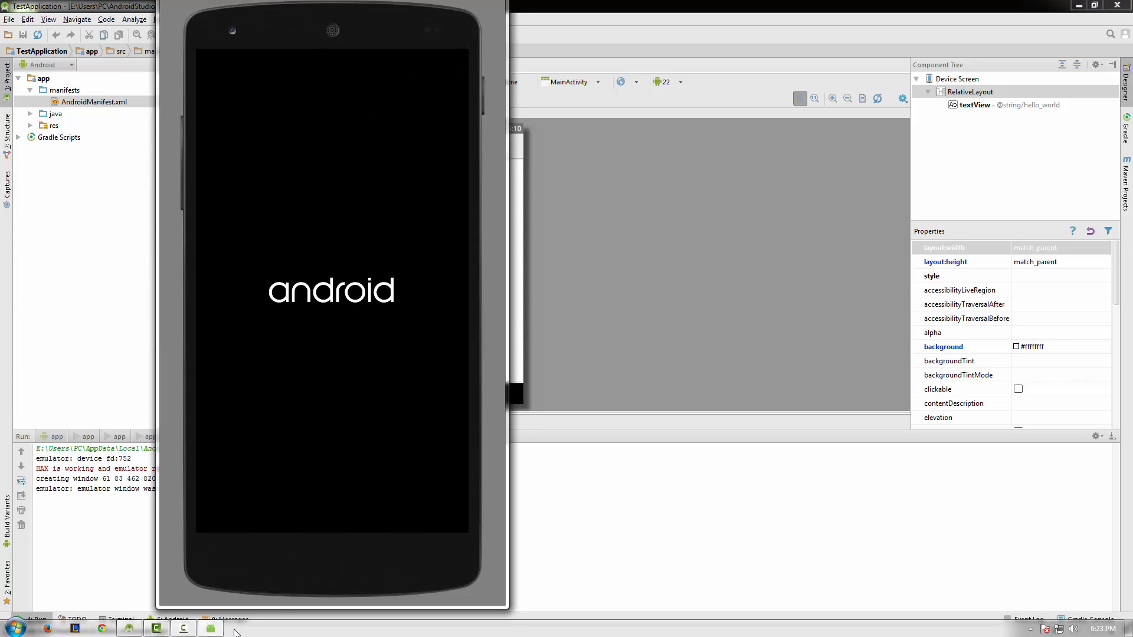
right_click(210, 627)
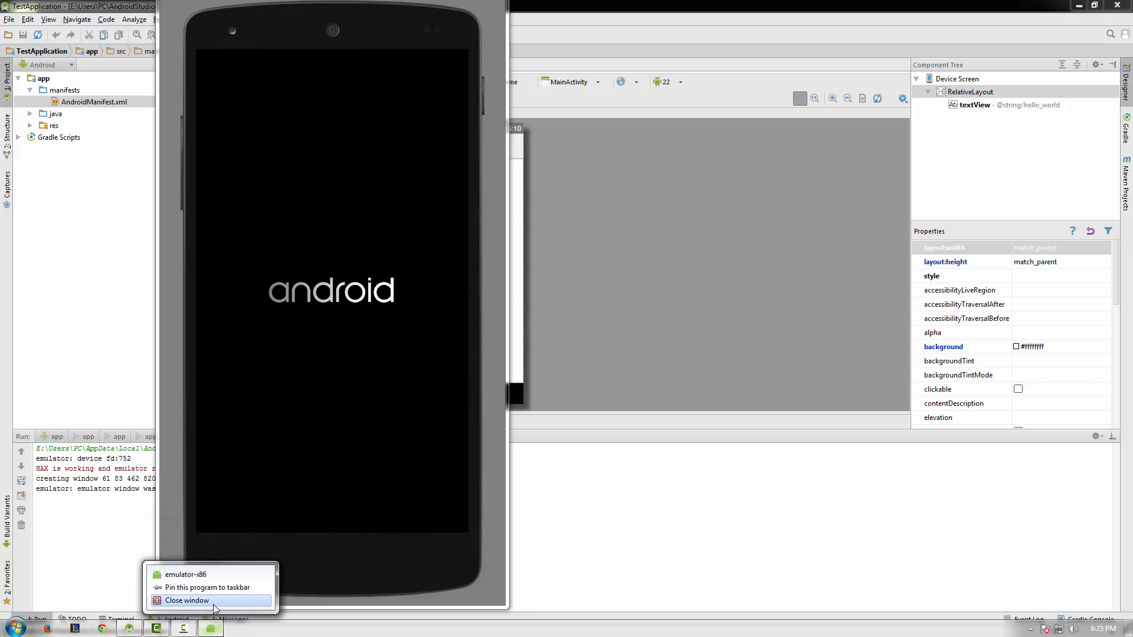
left_click(187, 601)
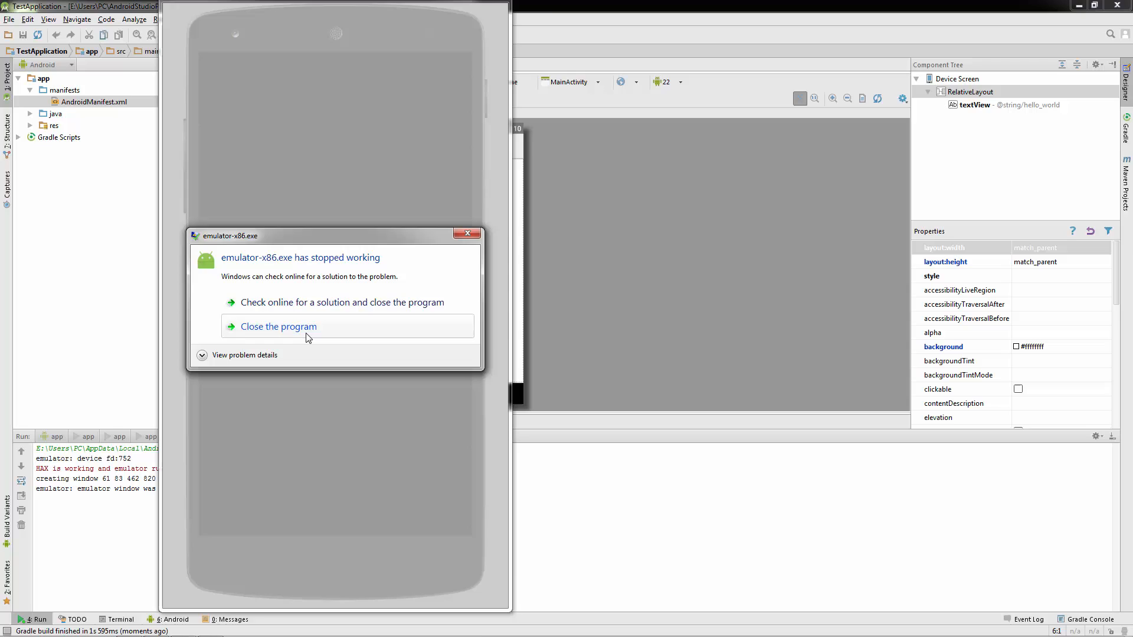
left_click(277, 325)
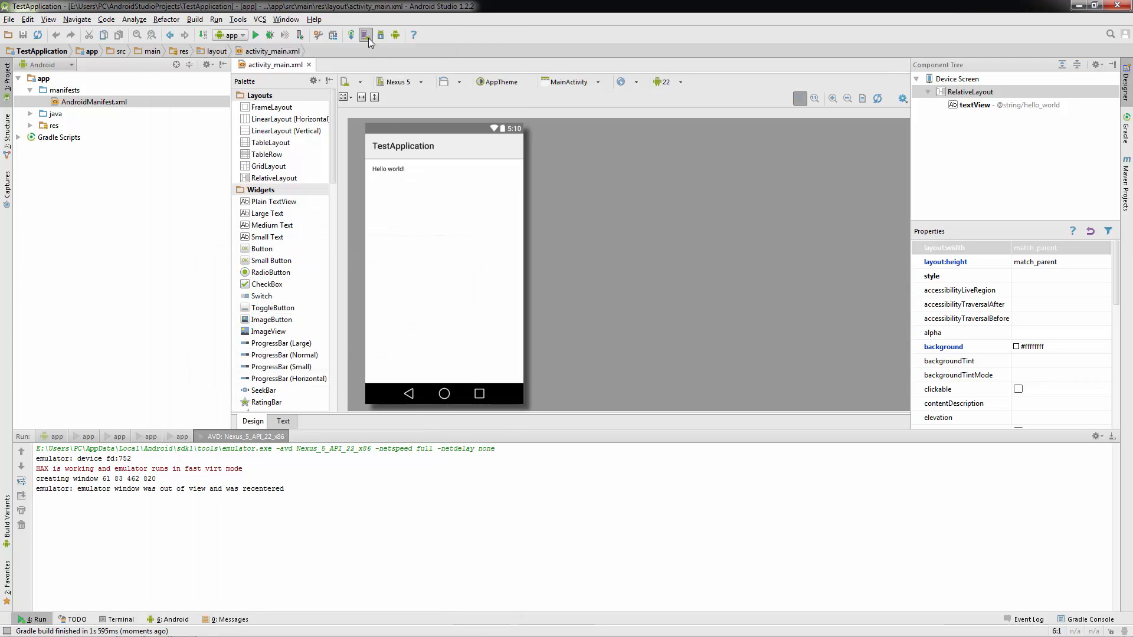
Open AVD Manager, showing the single Nexus 5 API 22 x86 virtual device.
left_click(365, 35)
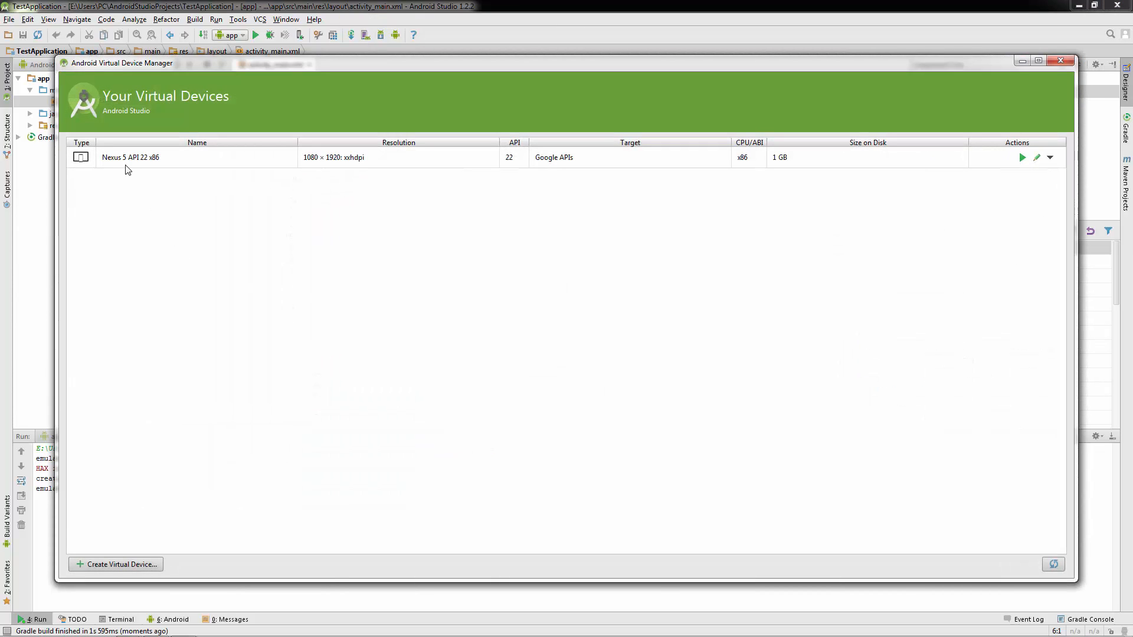
mouse_move(320, 178)
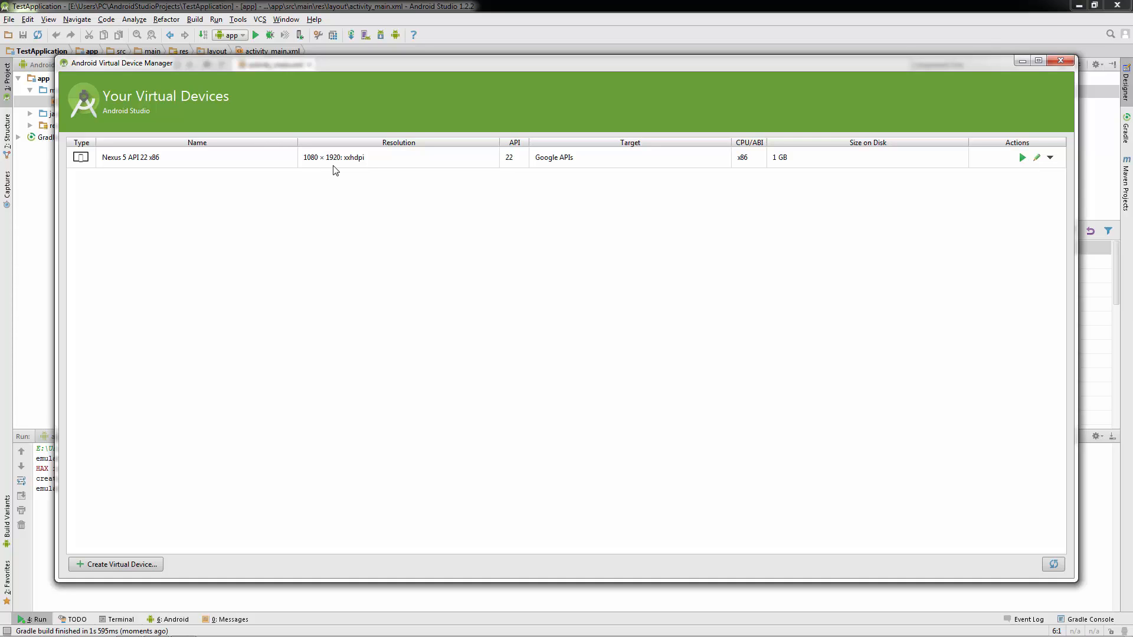
mouse_move(656, 197)
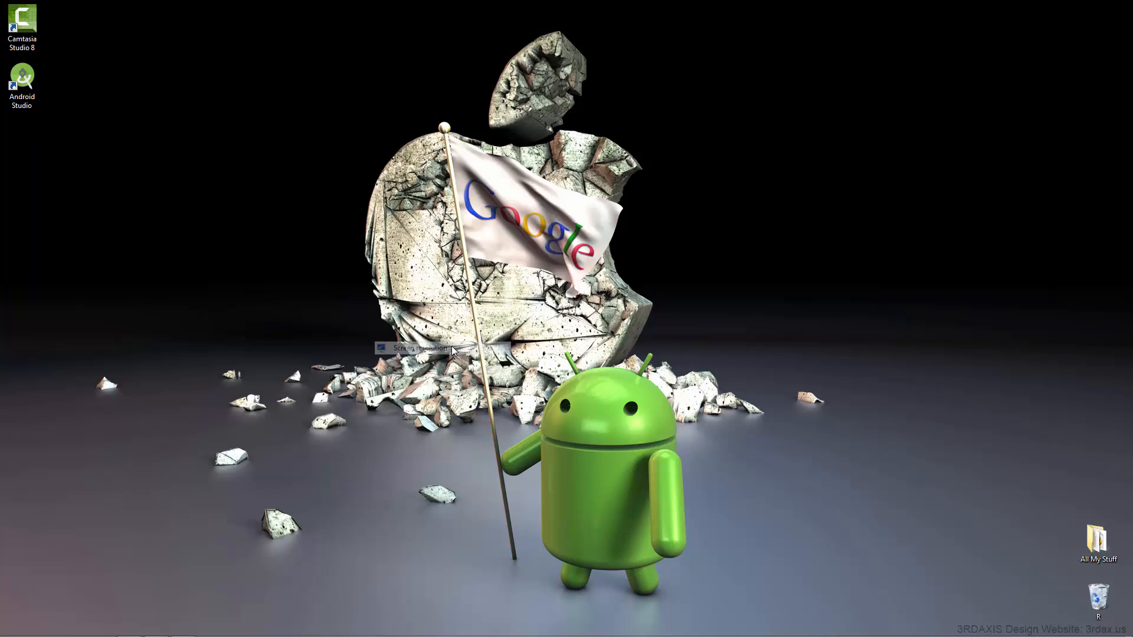
Keep the screen resolution at 1920 × 1080 and close the resolution settings.
left_click(420, 347)
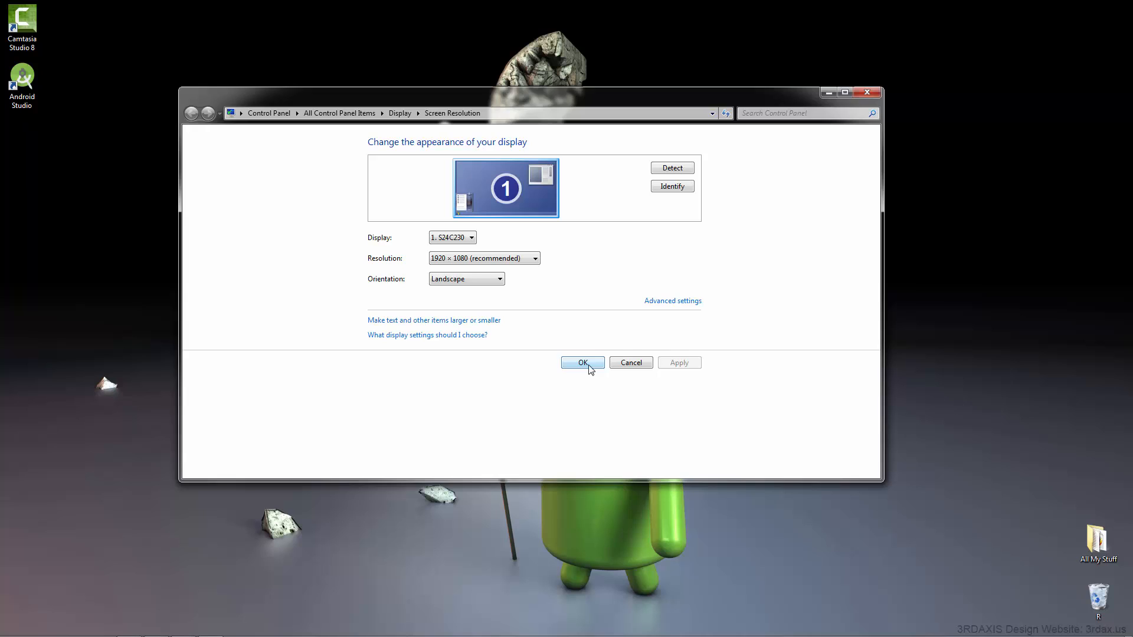
left_click(583, 362)
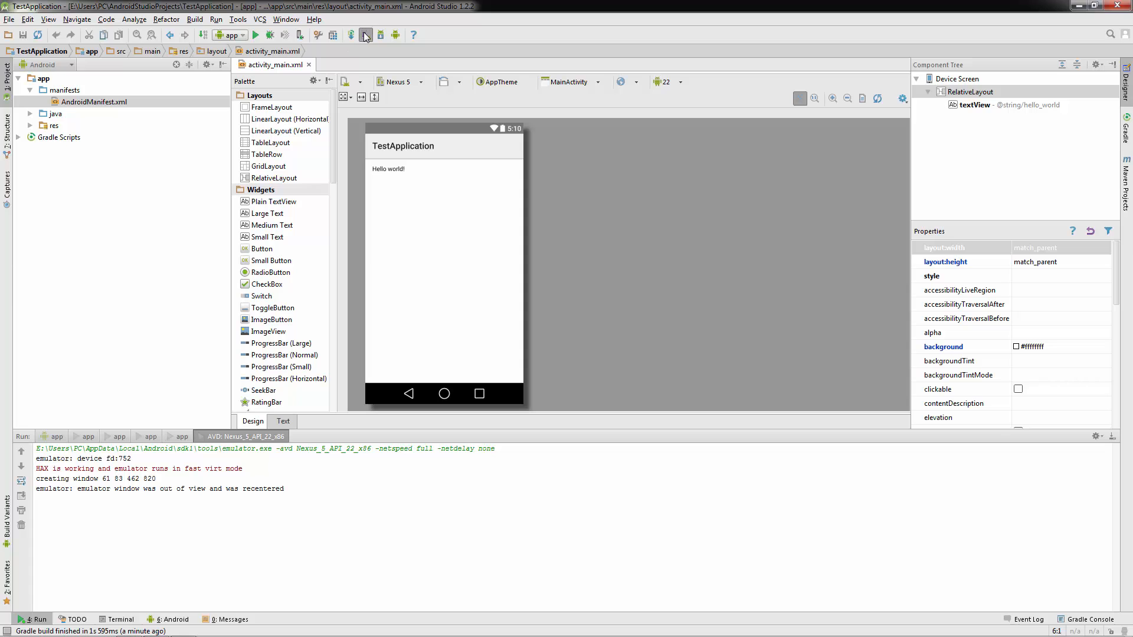
Reopen AVD Manager and start creating a new virtual device at Select Hardware.
left_click(364, 35)
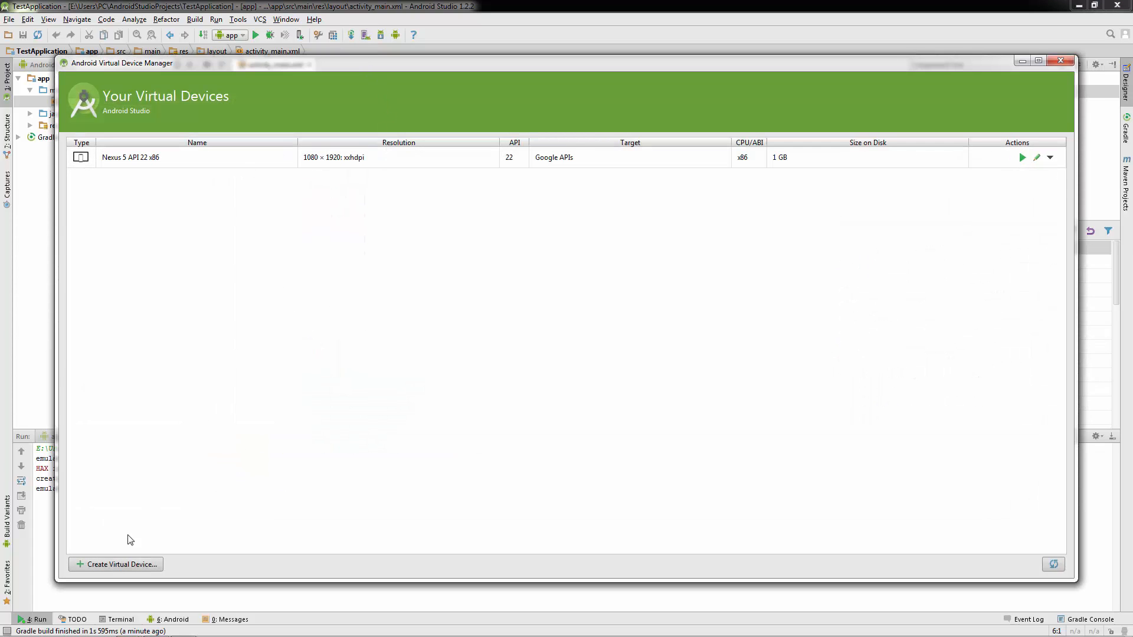
left_click(115, 564)
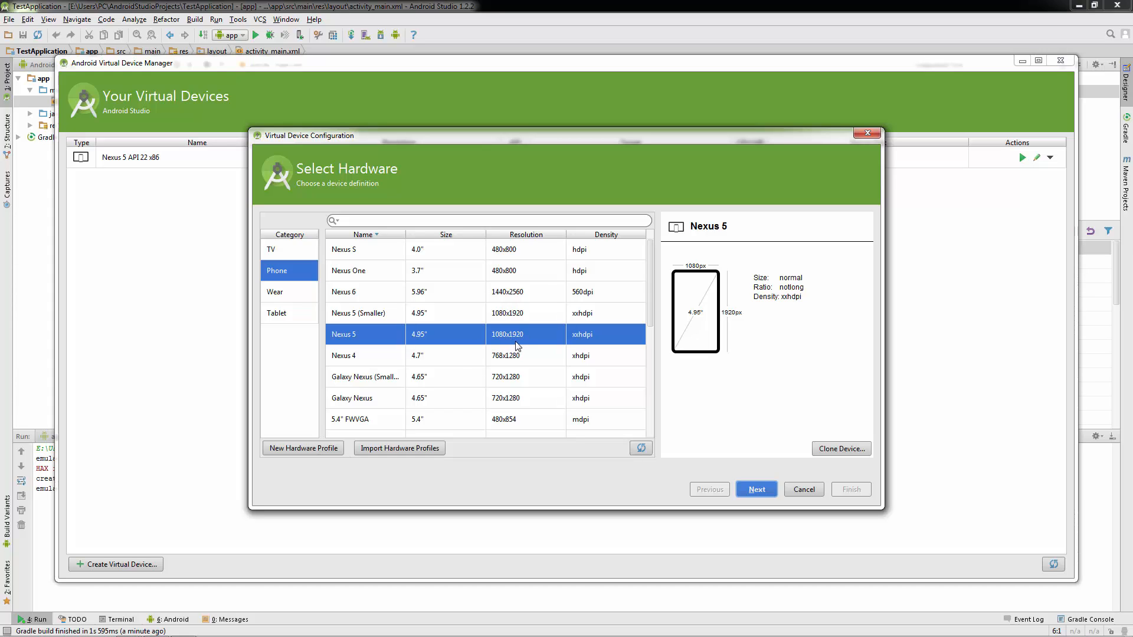
mouse_move(534, 360)
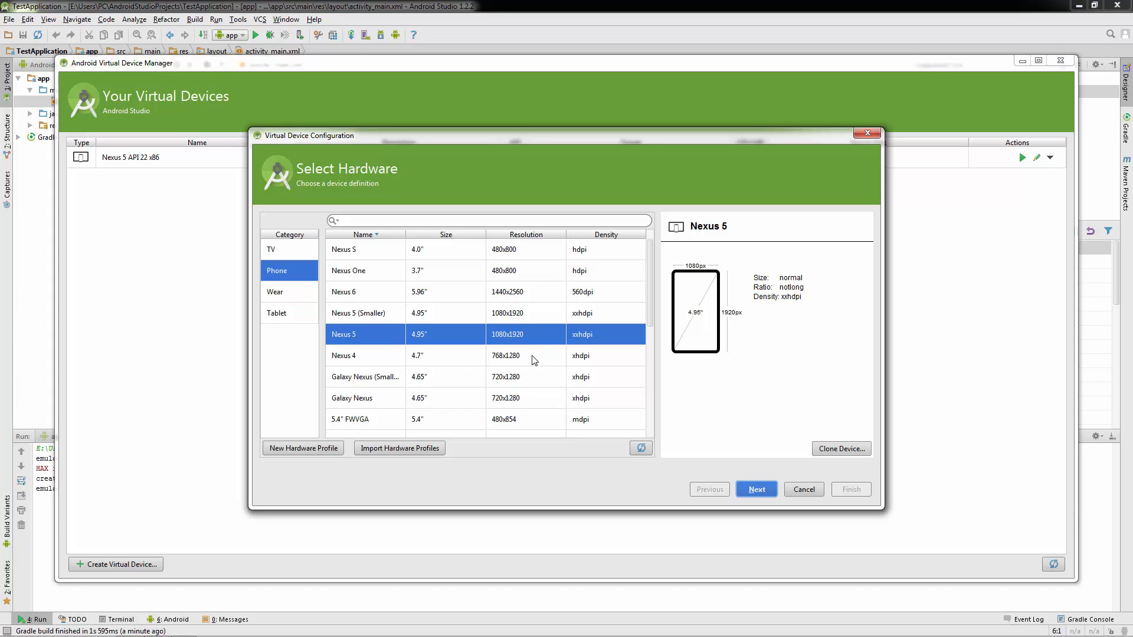
mouse_move(554, 351)
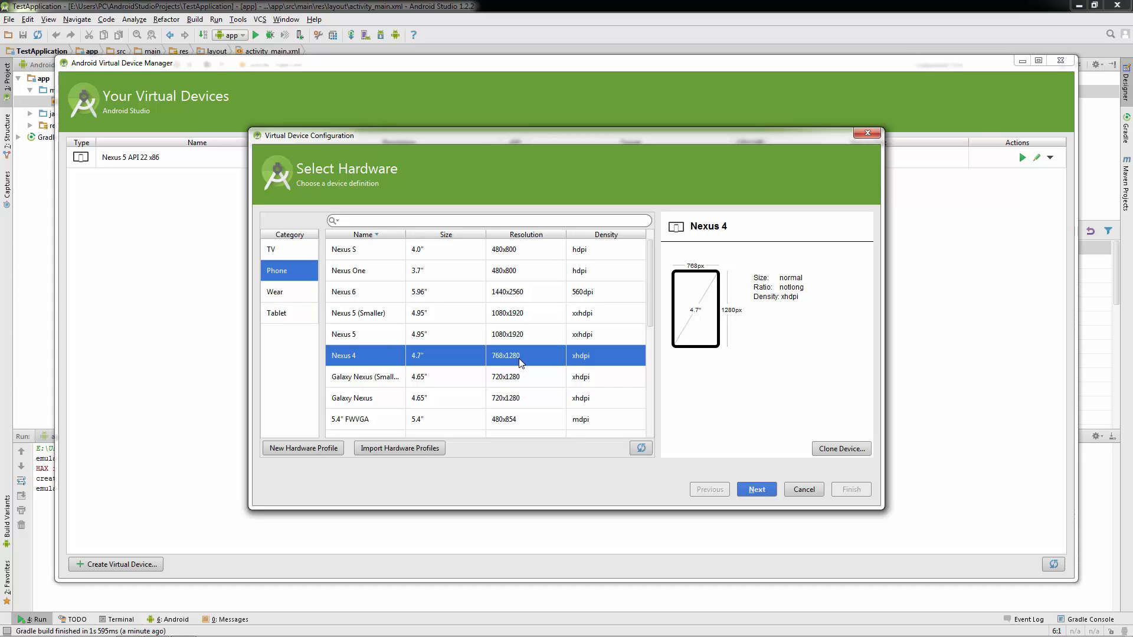
mouse_move(512, 363)
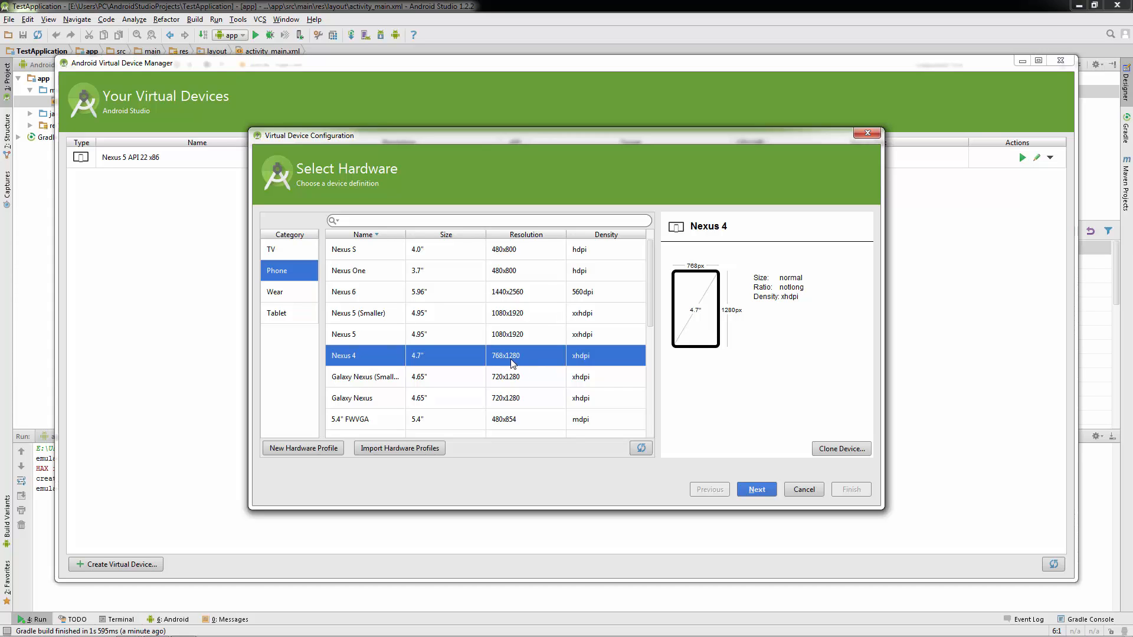
mouse_move(517, 360)
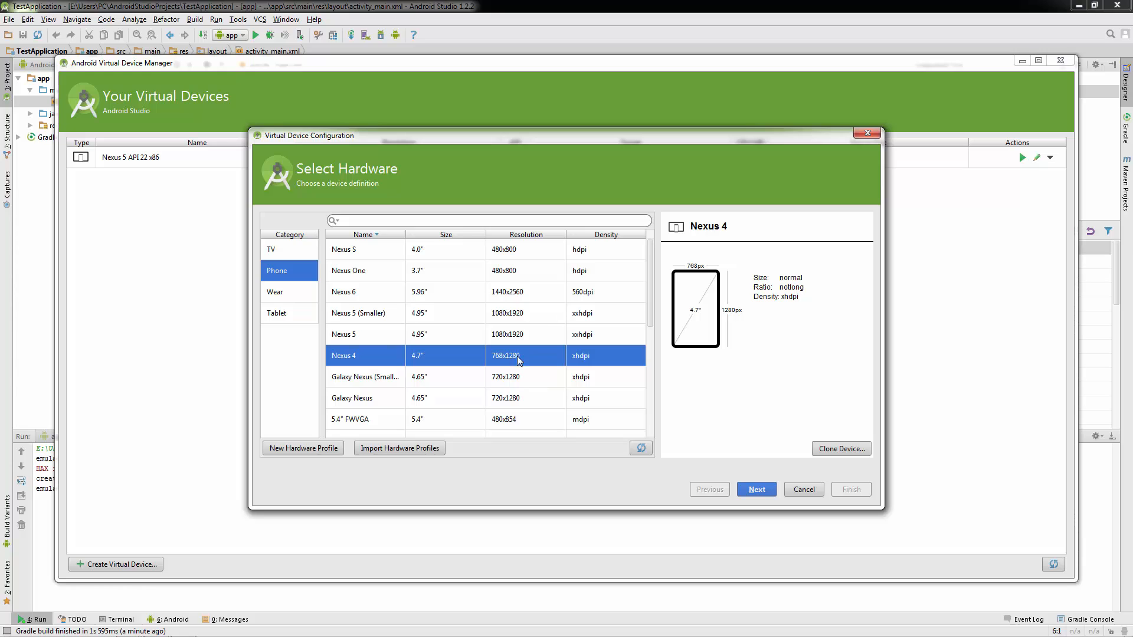
mouse_move(510, 363)
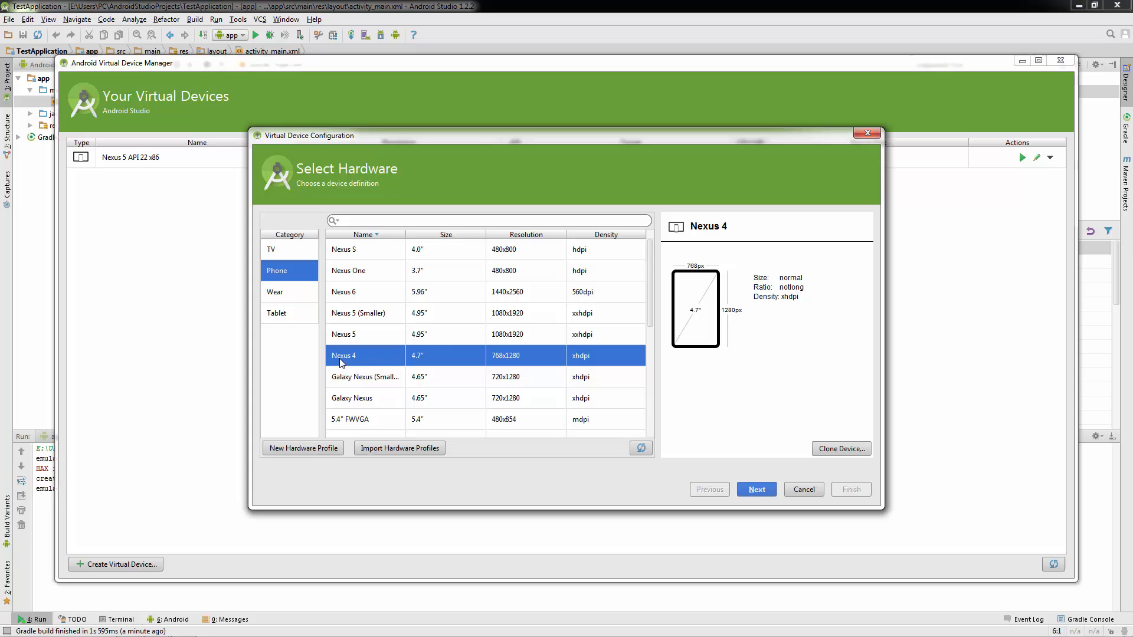
mouse_move(841, 448)
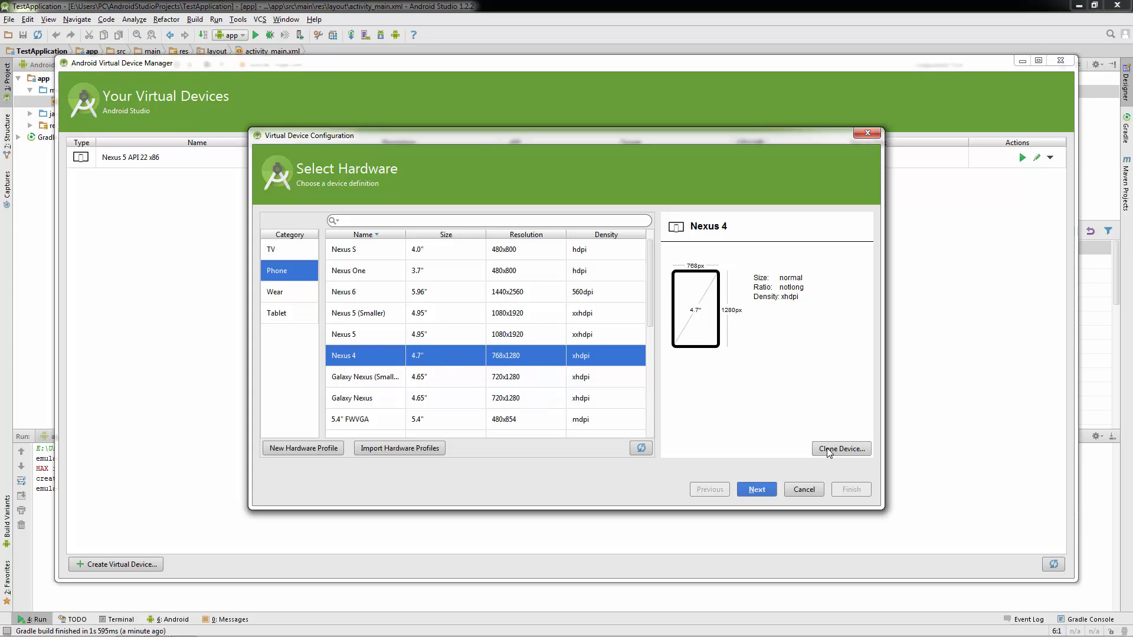
Clone the Nexus 4 profile as 'Nexus 4 (Smaller)' and save it.
left_click(840, 448)
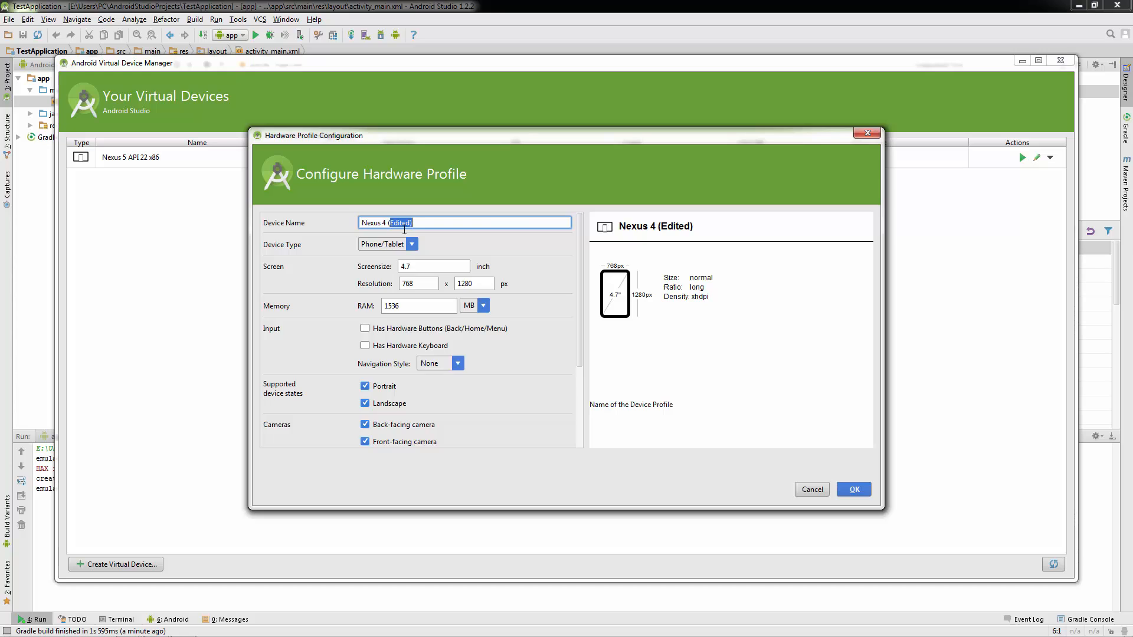
key("Delete")
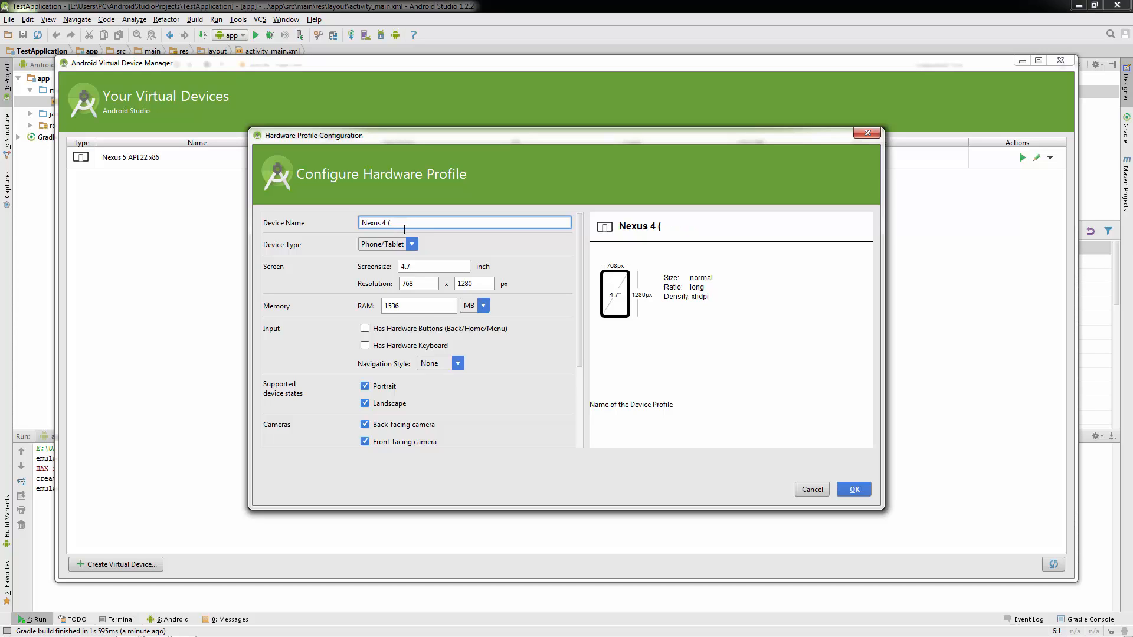
type("Smaller)")
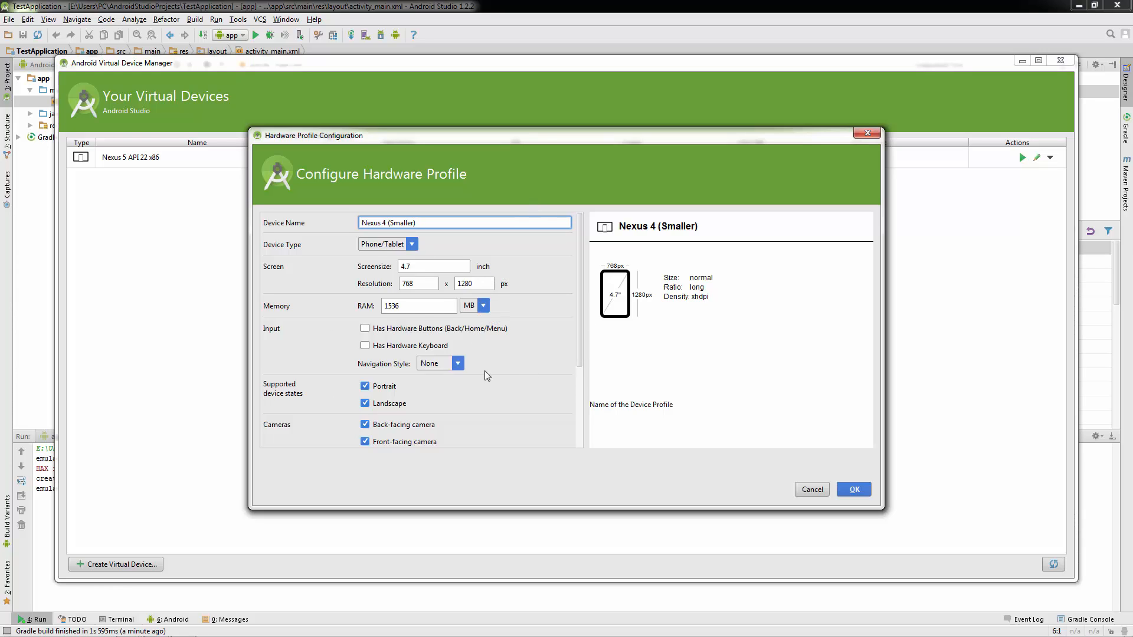
scroll("down", 3)
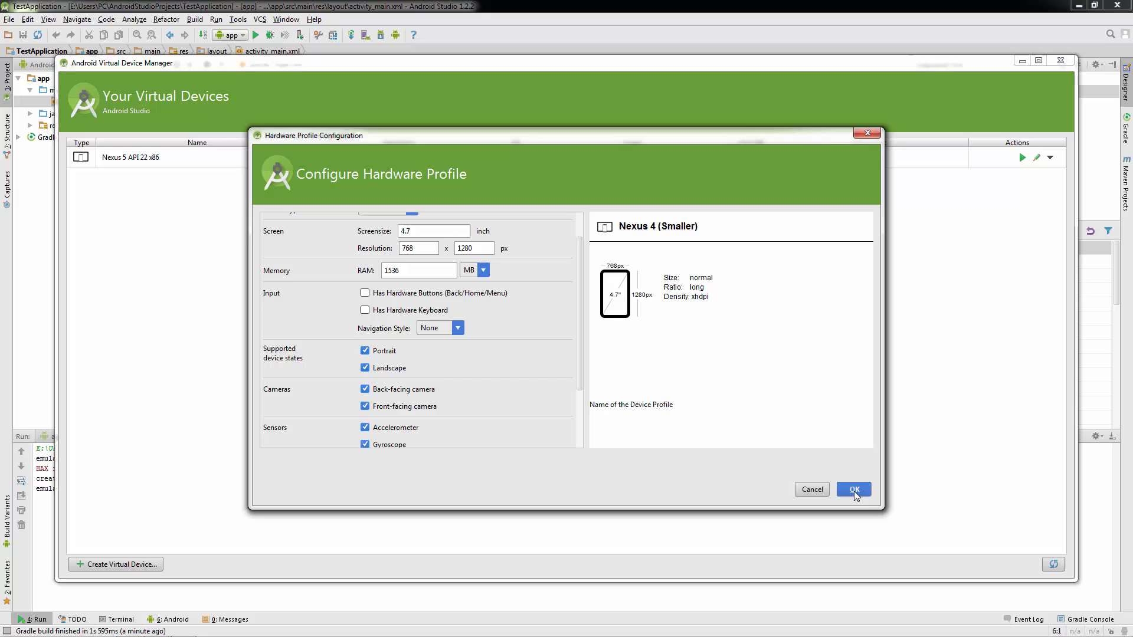
left_click(853, 489)
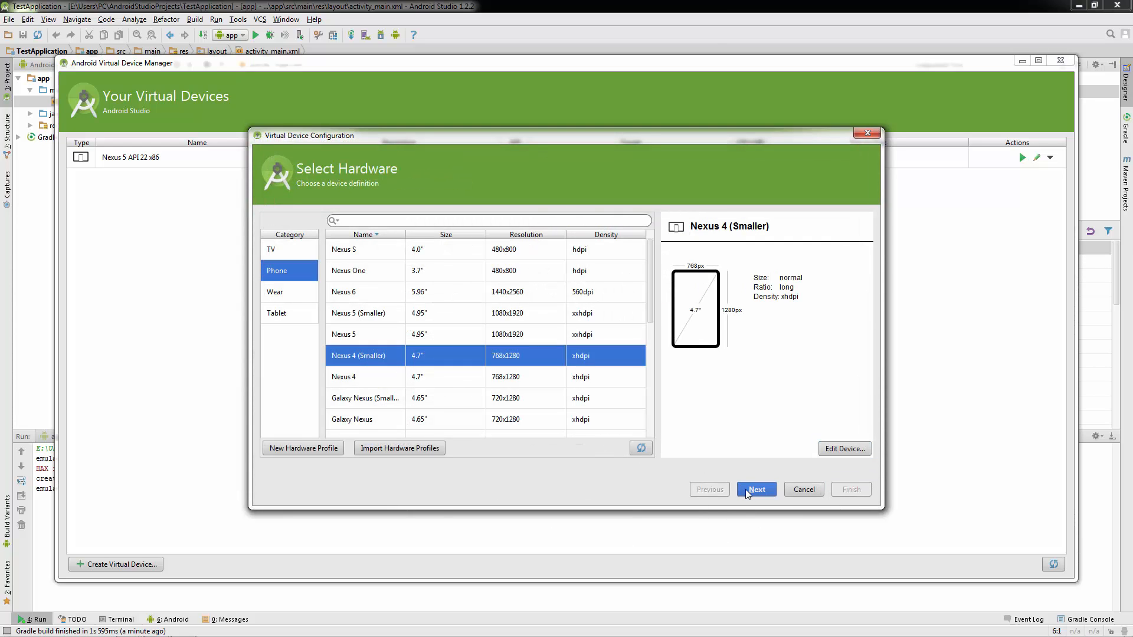
Pick the Lollipop API 22 Google APIs x86 system image and continue to verification.
left_click(756, 489)
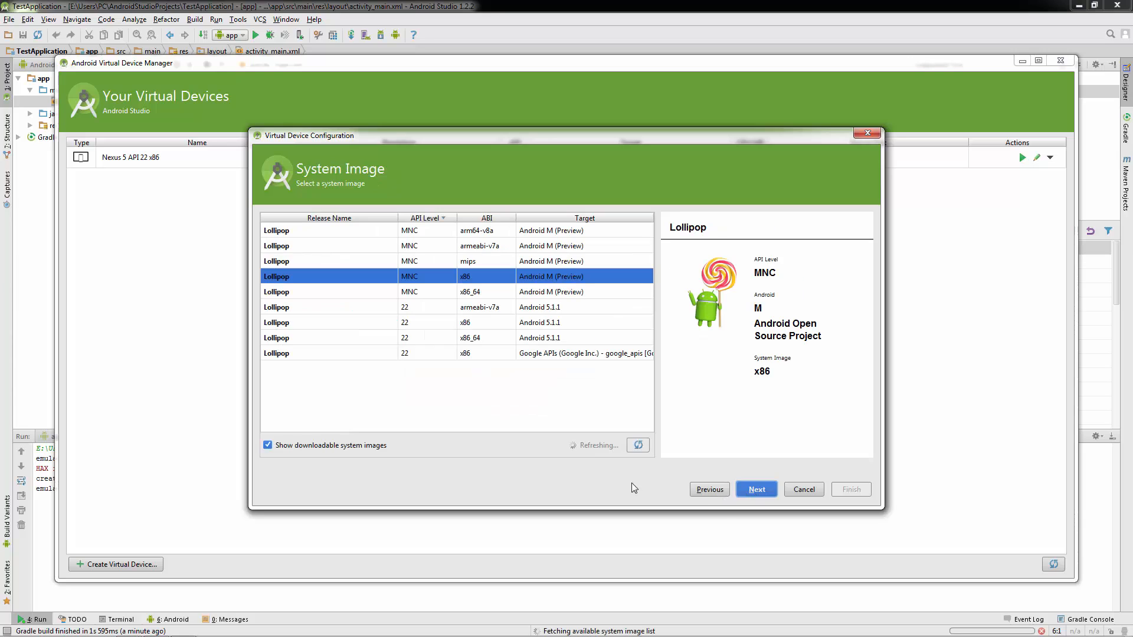
mouse_move(570, 311)
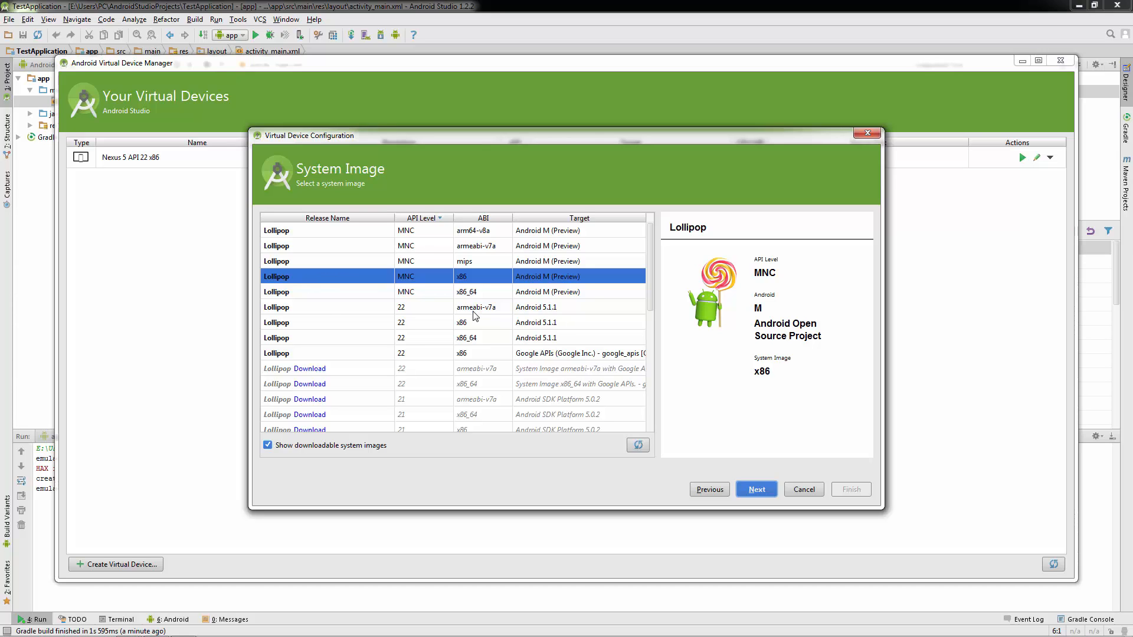
mouse_move(395, 289)
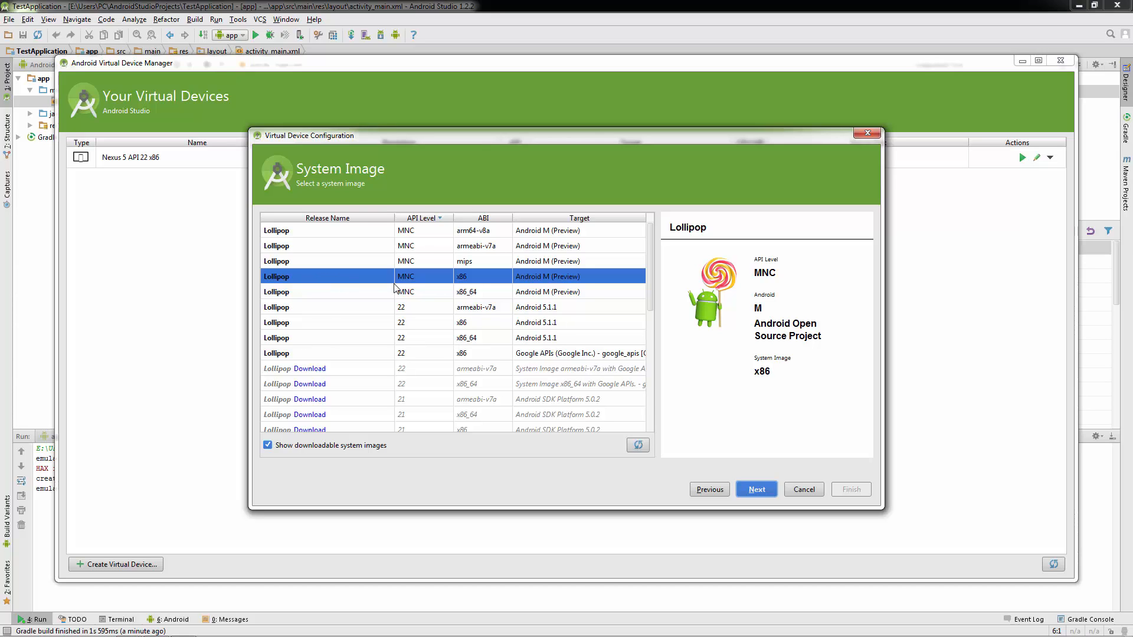
mouse_move(538, 360)
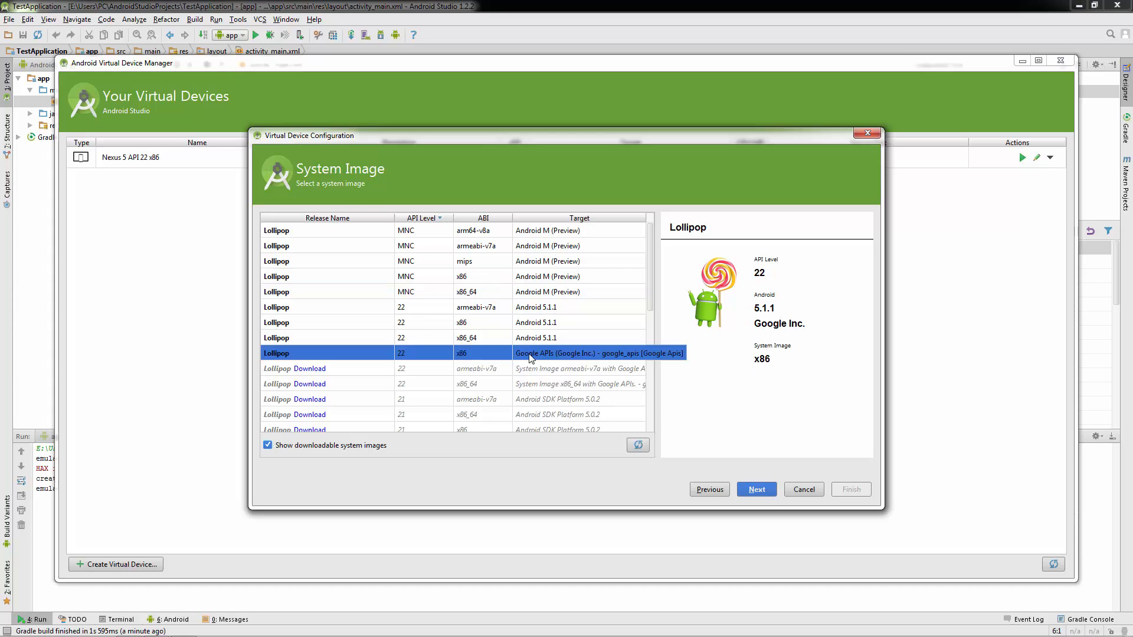
mouse_move(405, 359)
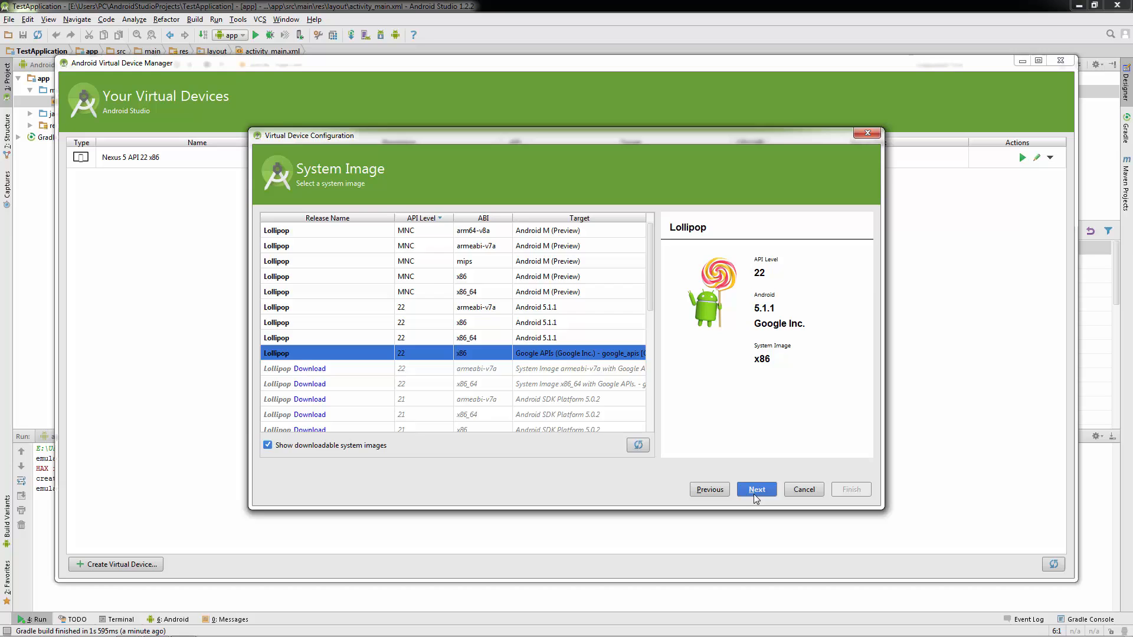
left_click(756, 490)
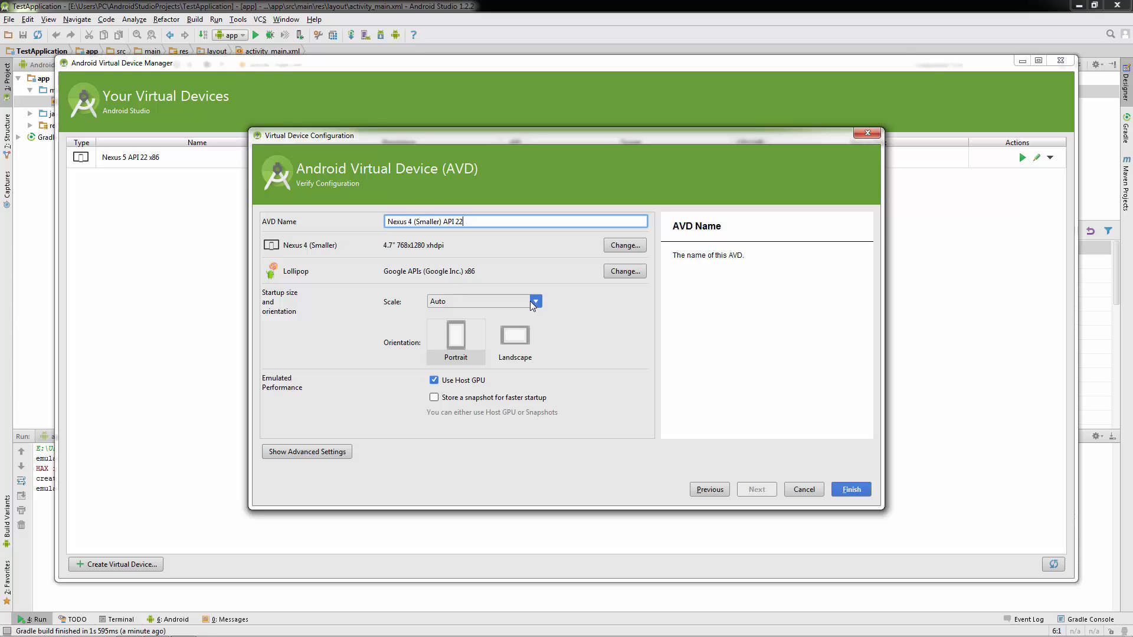
Set startup scale to '4dp on device = 1px on screen' and finish creating the device.
left_click(534, 302)
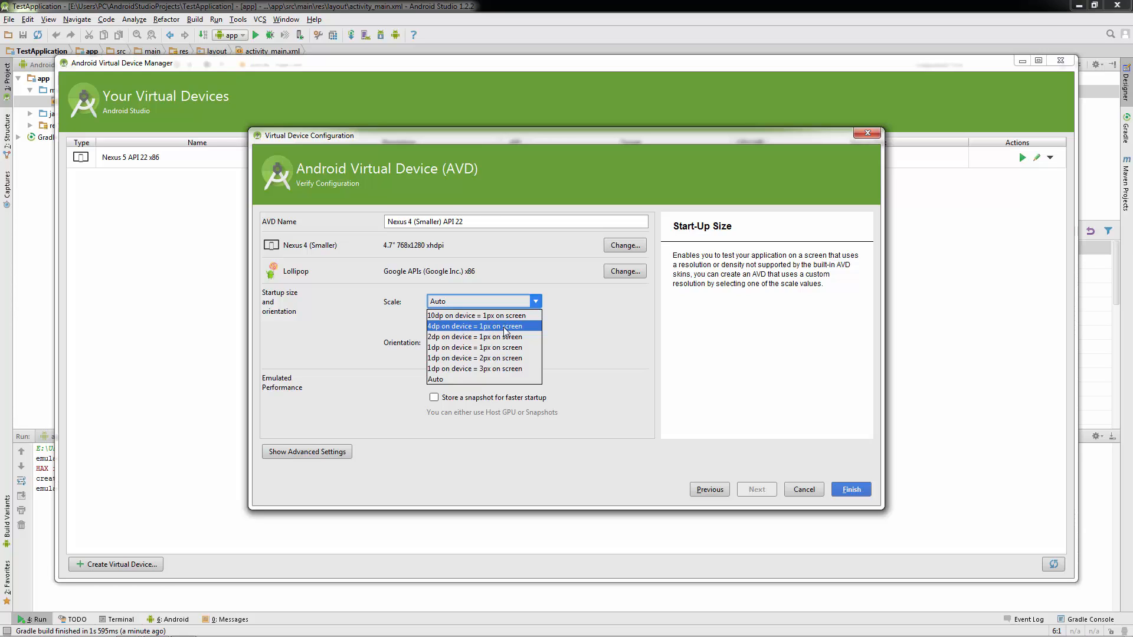
left_click(474, 326)
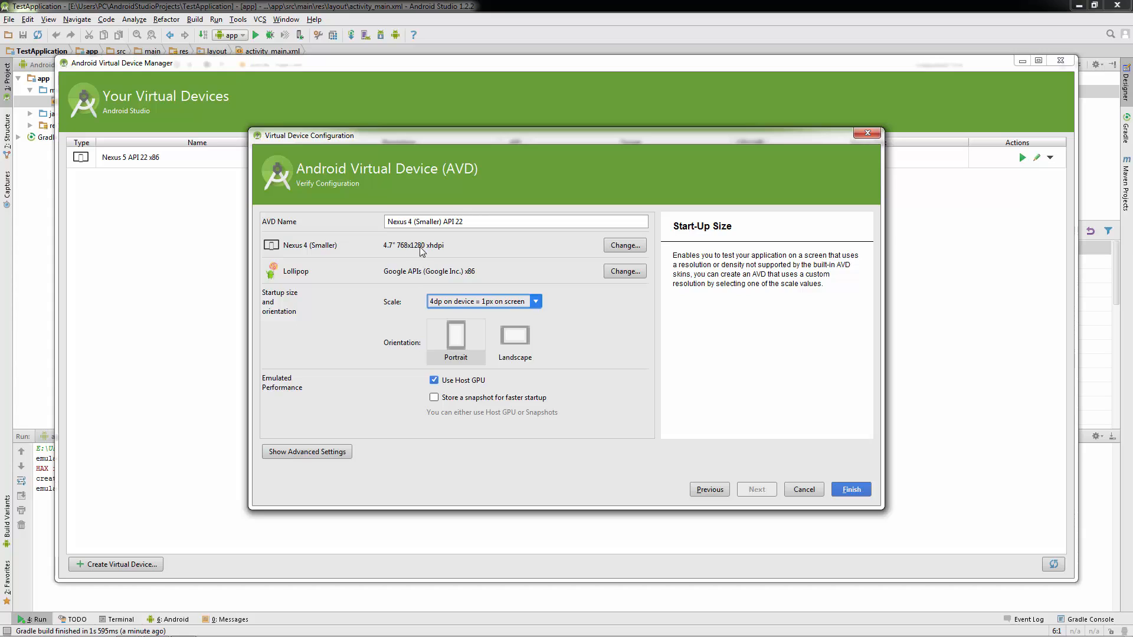
mouse_move(429, 271)
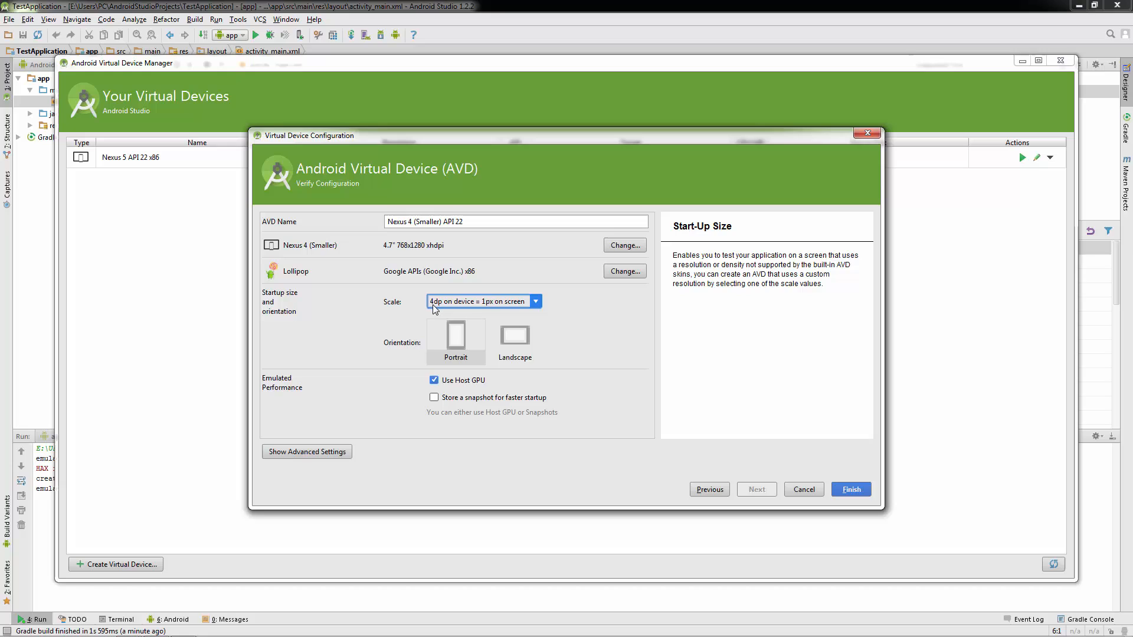
mouse_move(417, 257)
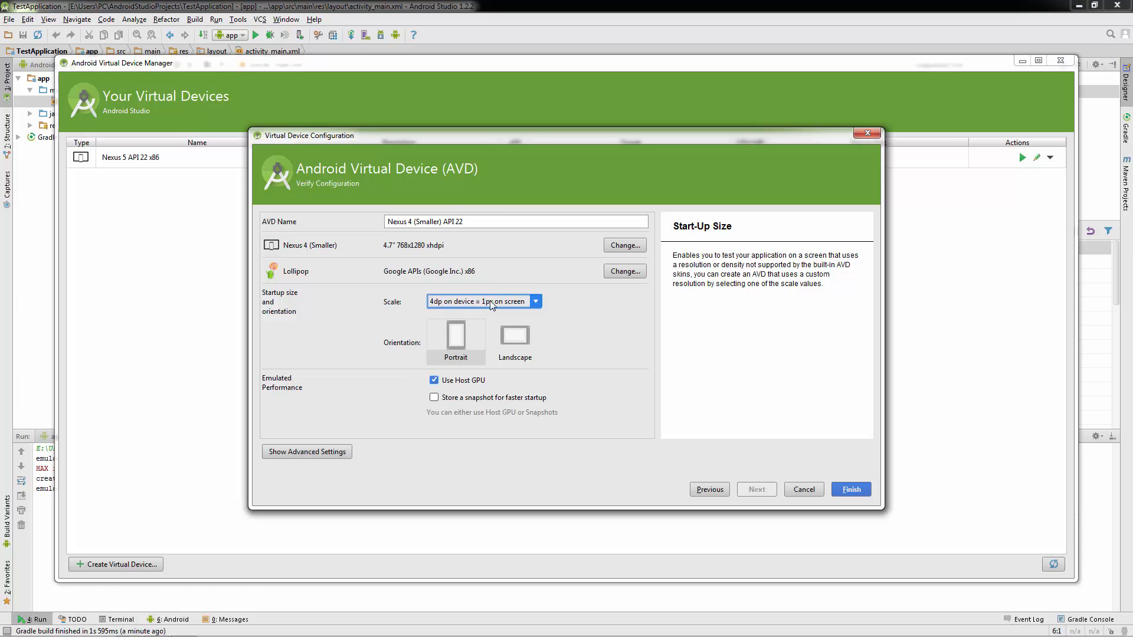
mouse_move(836, 477)
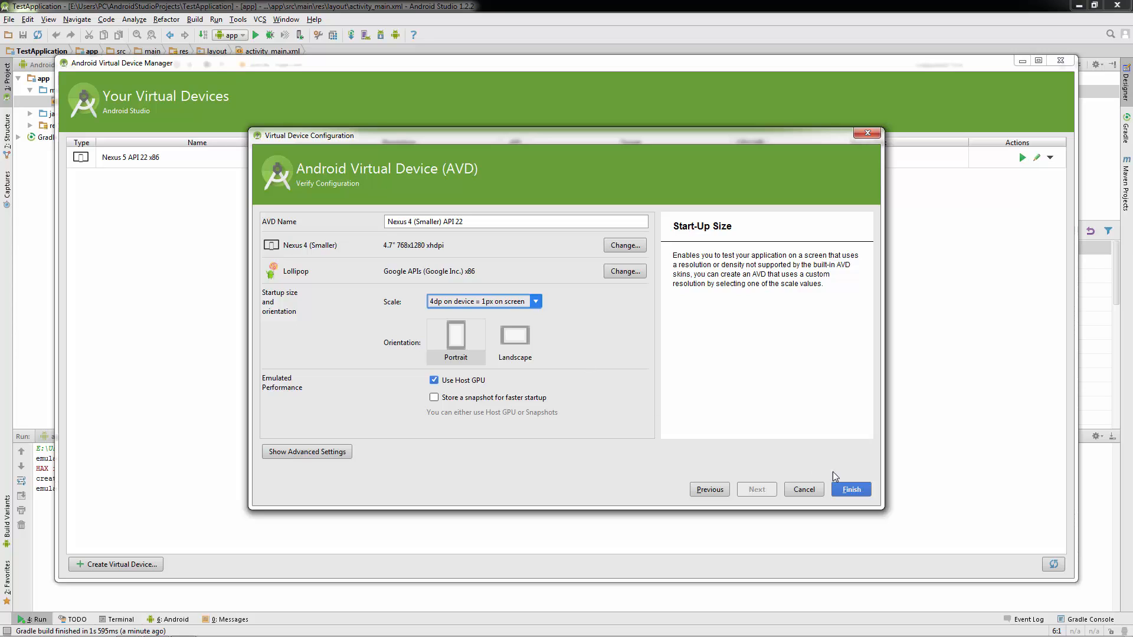
left_click(850, 489)
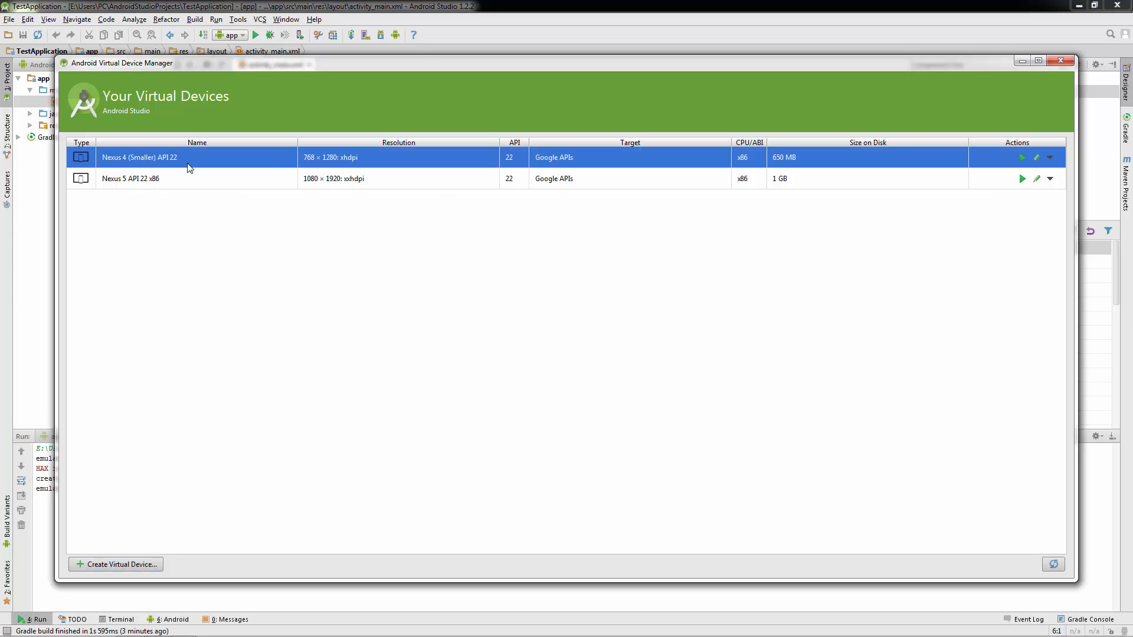
mouse_move(520, 167)
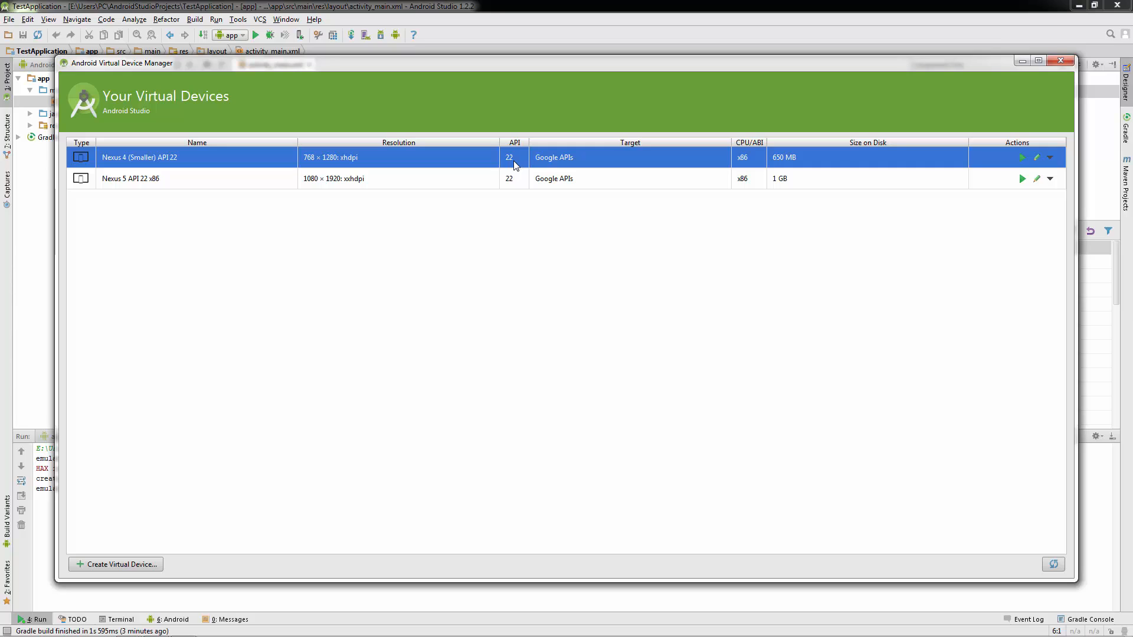
mouse_move(1021, 155)
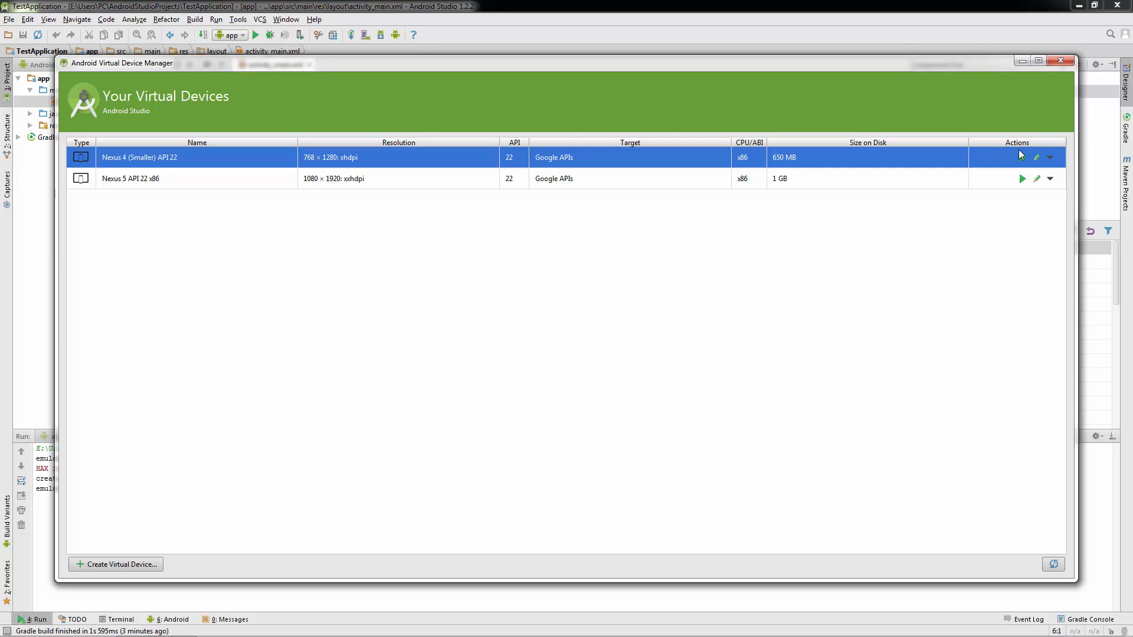
Launch the Nexus 4 (Smaller) emulator, reposition its window, then close it and the crashed process.
left_click(1021, 158)
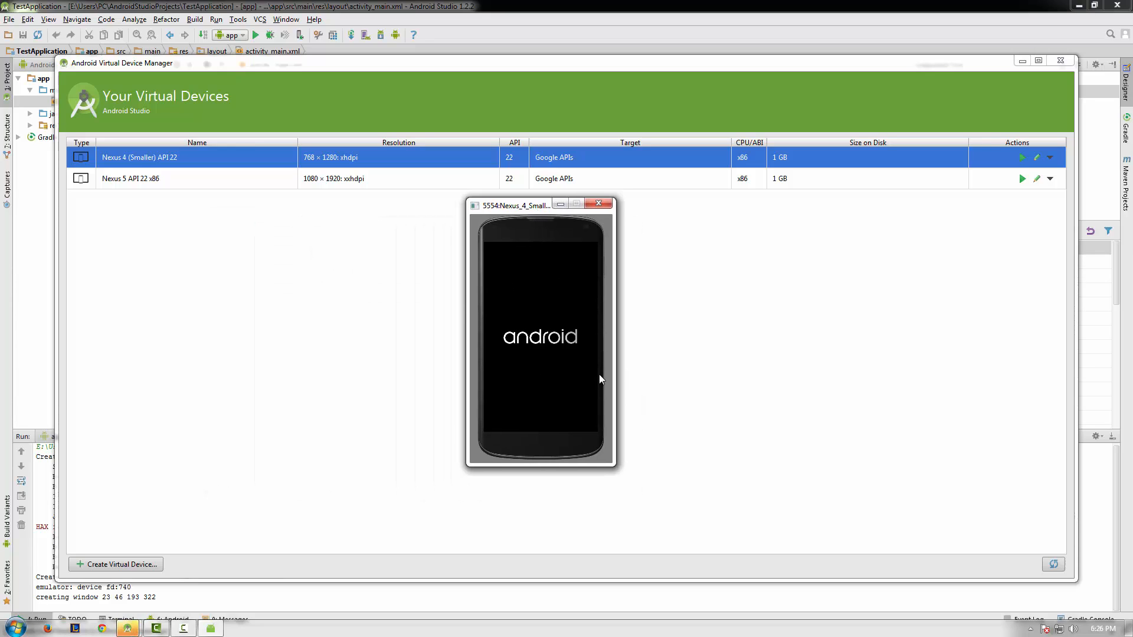
left_click_drag(517, 205, 456, 261)
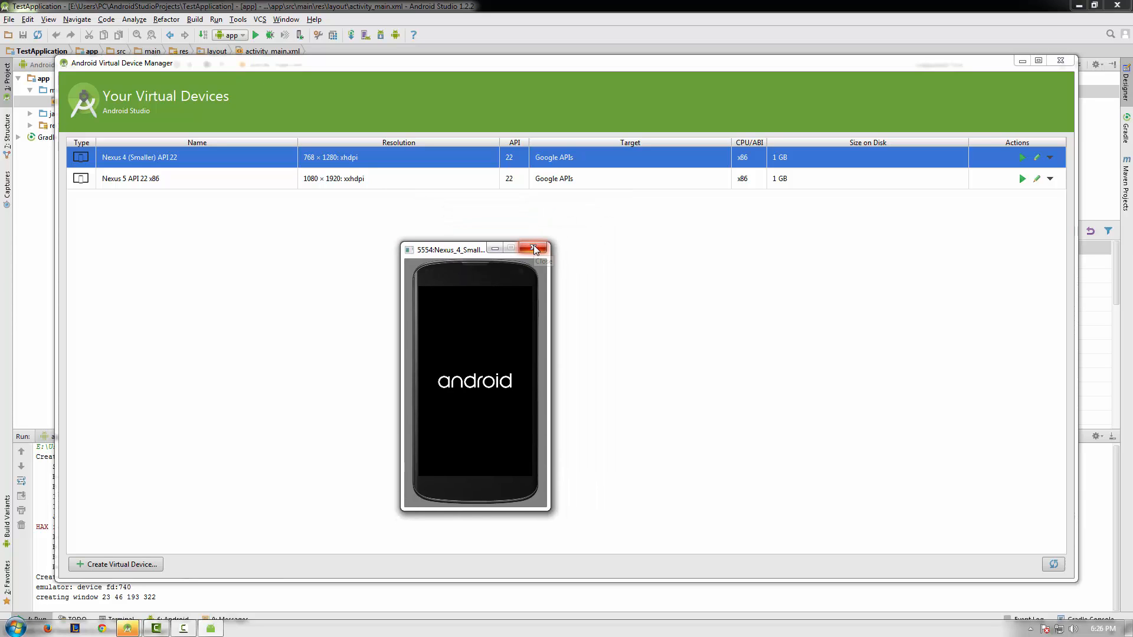
left_click(534, 248)
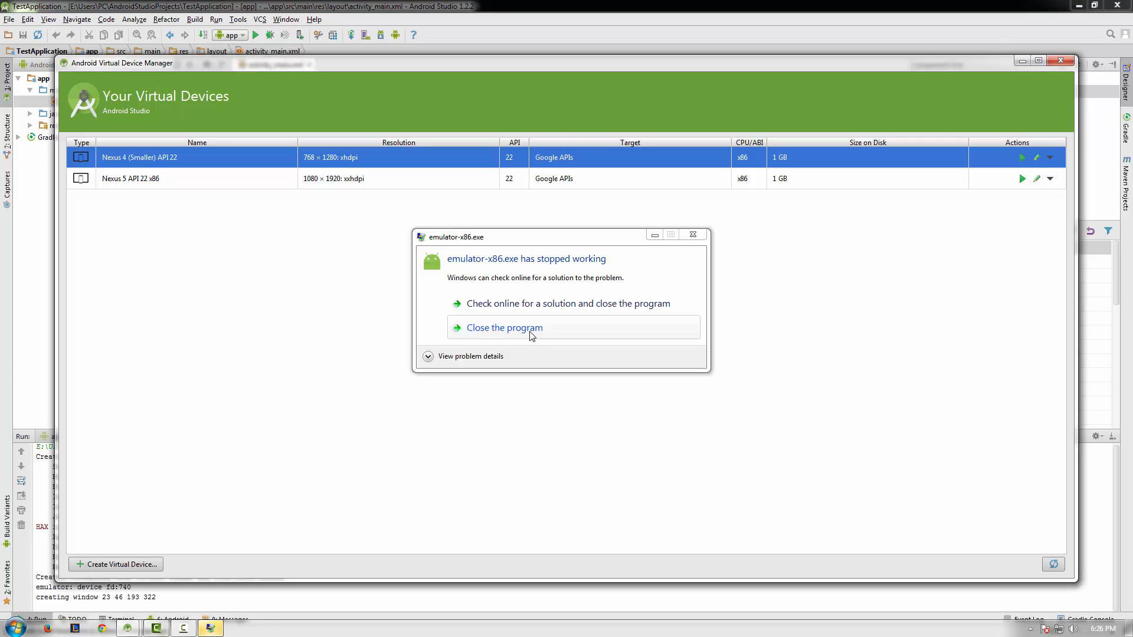
left_click(503, 328)
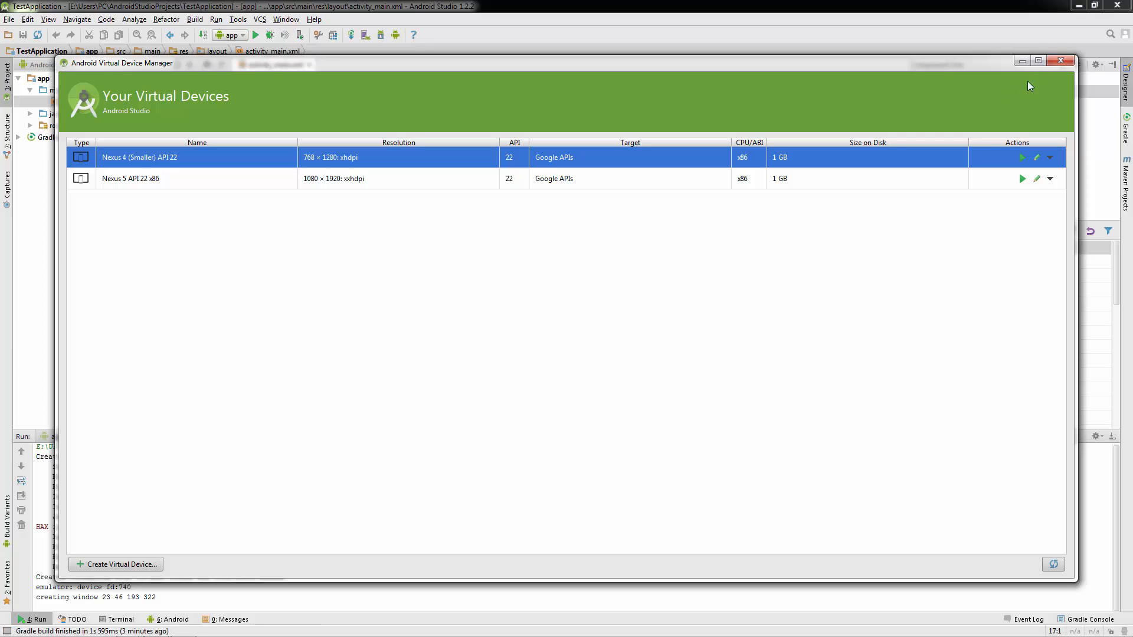